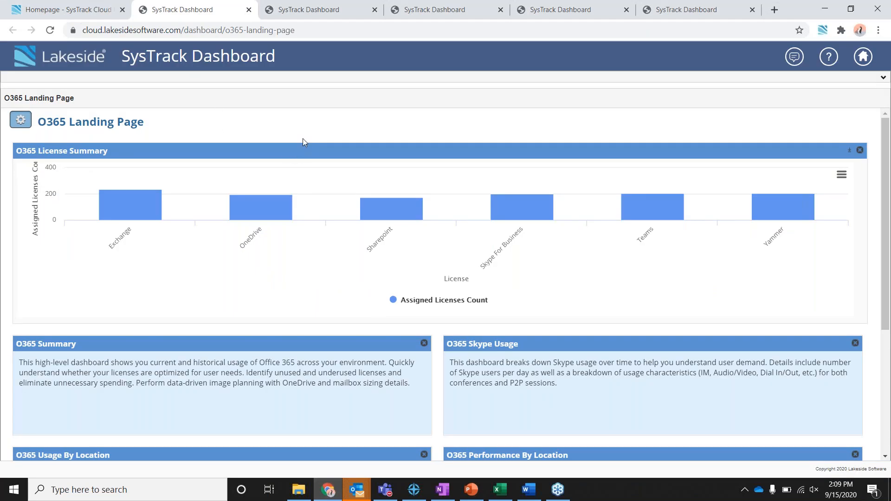
{"action": "mouse_move", "coordinate": [349, 117]}
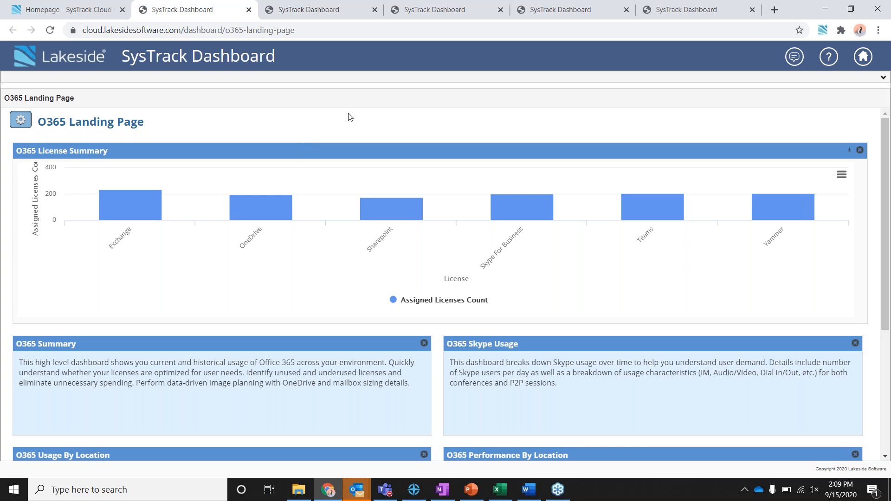
{"action": "mouse_move", "coordinate": [367, 131]}
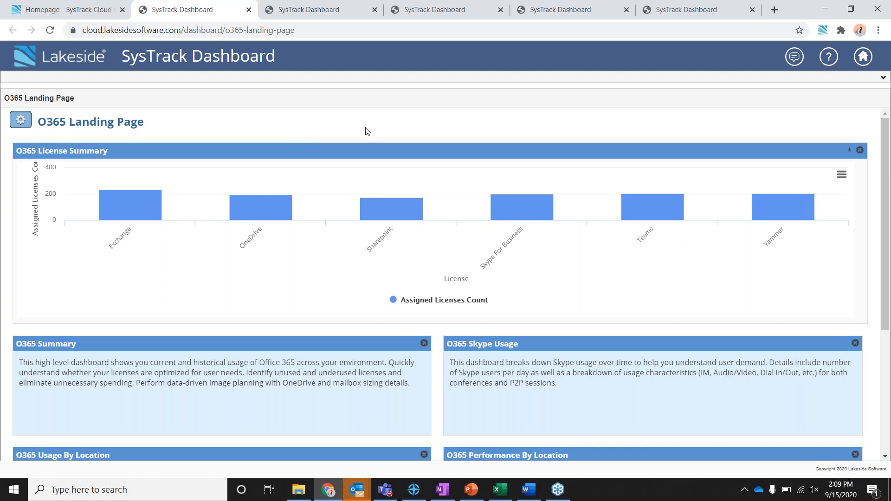
{"action": "mouse_move", "coordinate": [357, 101]}
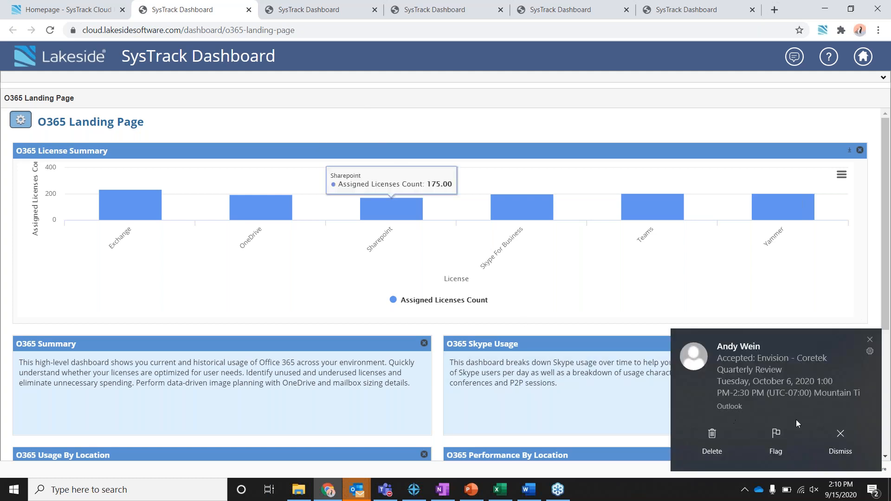
Dismiss the meeting acceptance notification and switch to the Office 365 Planning dashboard.
{"action": "left_click", "coordinate": [839, 440]}
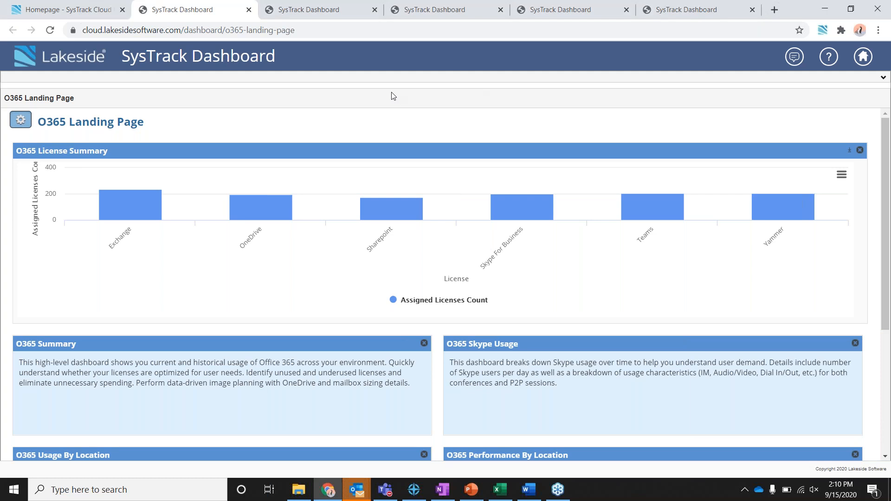
{"action": "mouse_move", "coordinate": [347, 99]}
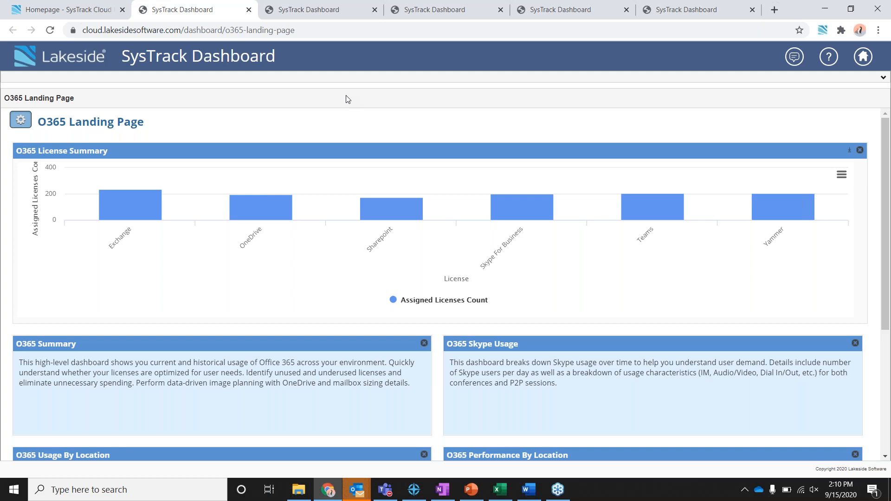
{"action": "mouse_move", "coordinate": [347, 105]}
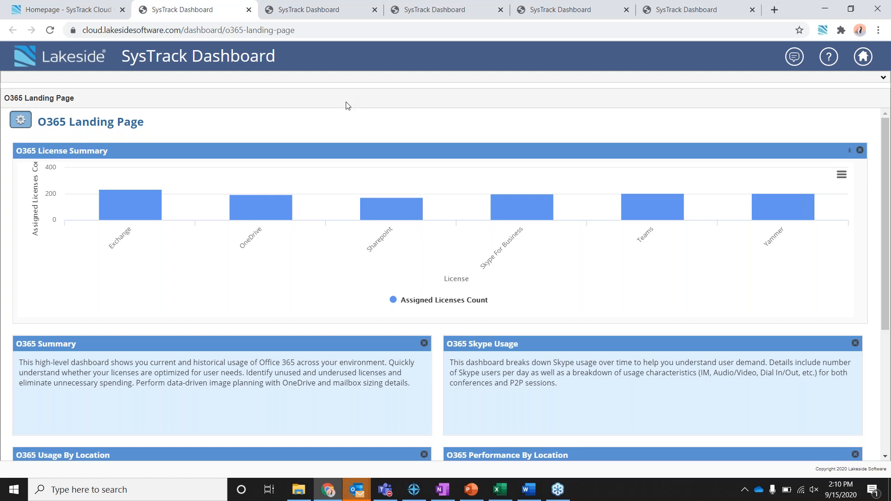
{"action": "mouse_move", "coordinate": [259, 205]}
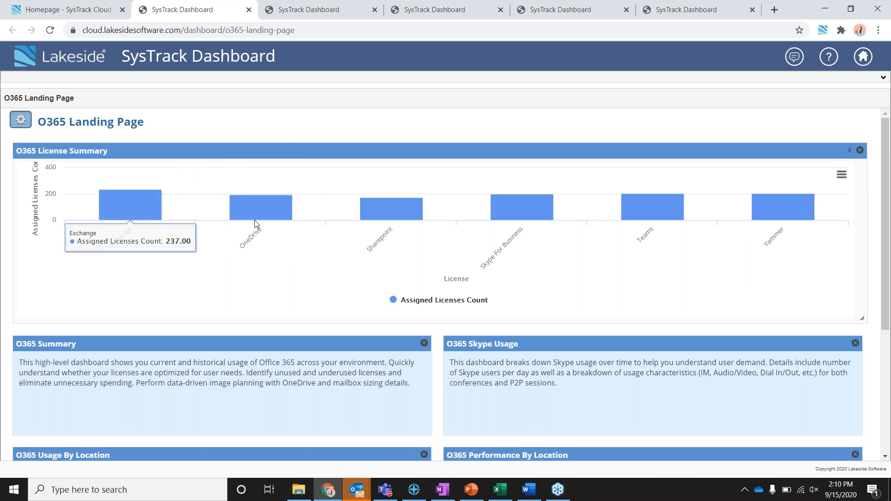
{"action": "mouse_move", "coordinate": [397, 266]}
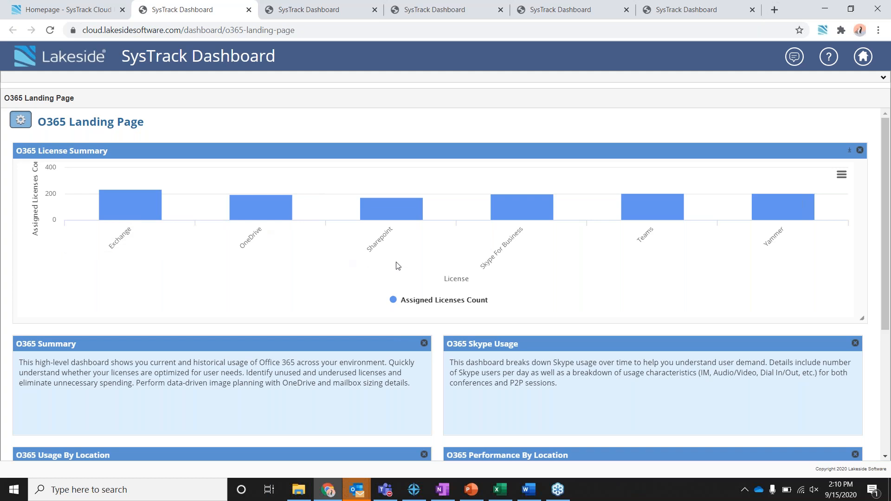
{"action": "scroll", "scroll_direction": "down", "scroll_amount": 3}
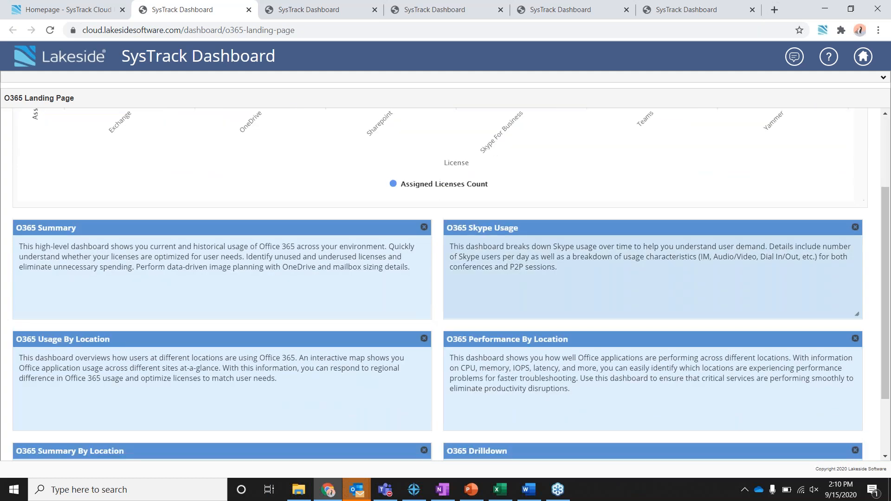
{"action": "scroll", "scroll_direction": "down", "scroll_amount": 3}
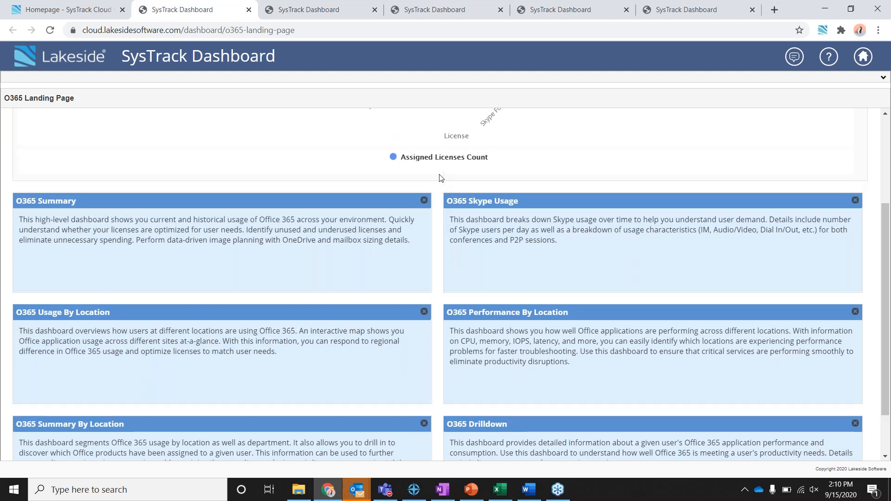
{"action": "scroll", "scroll_direction": "up", "scroll_amount": 3}
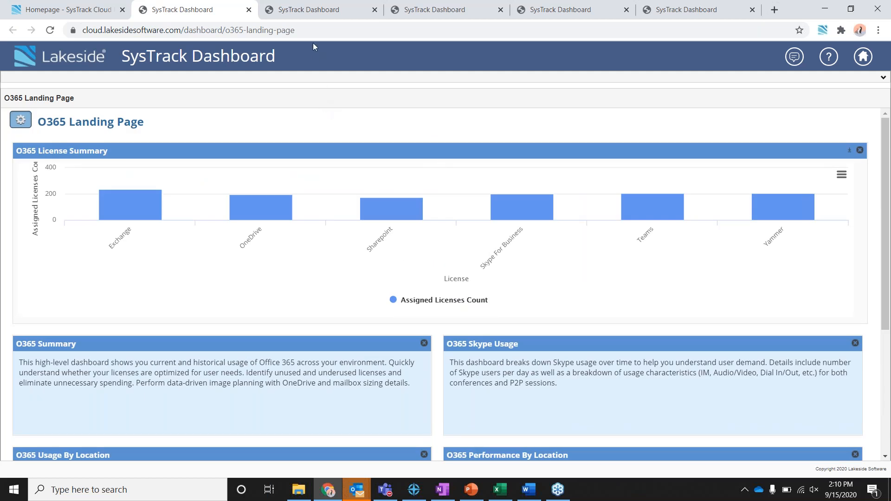
{"action": "mouse_move", "coordinate": [311, 10]}
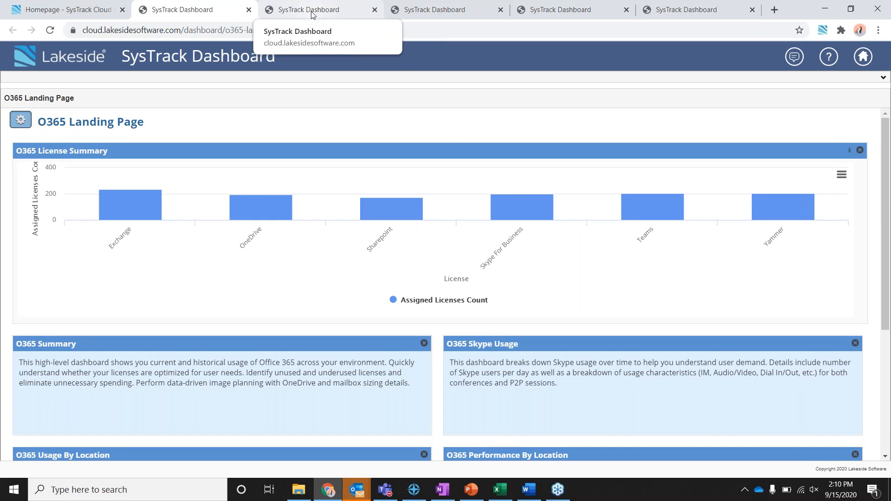
{"action": "left_click", "coordinate": [319, 10]}
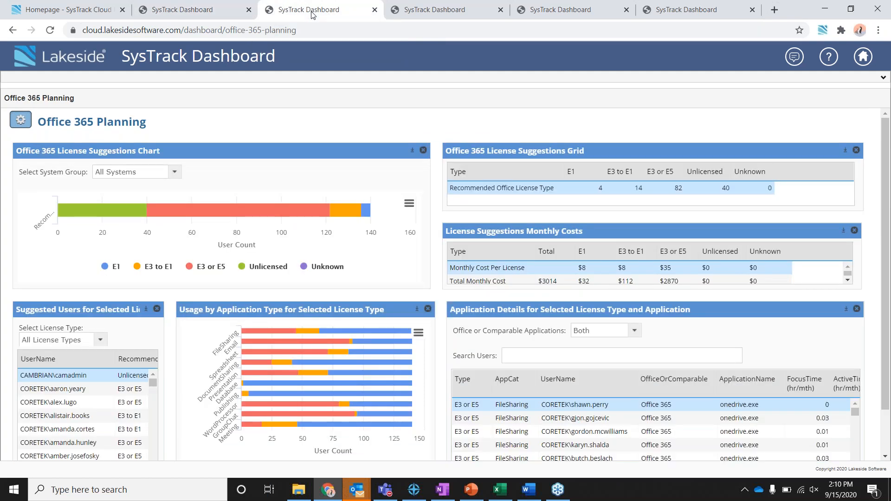
{"action": "mouse_move", "coordinate": [397, 130]}
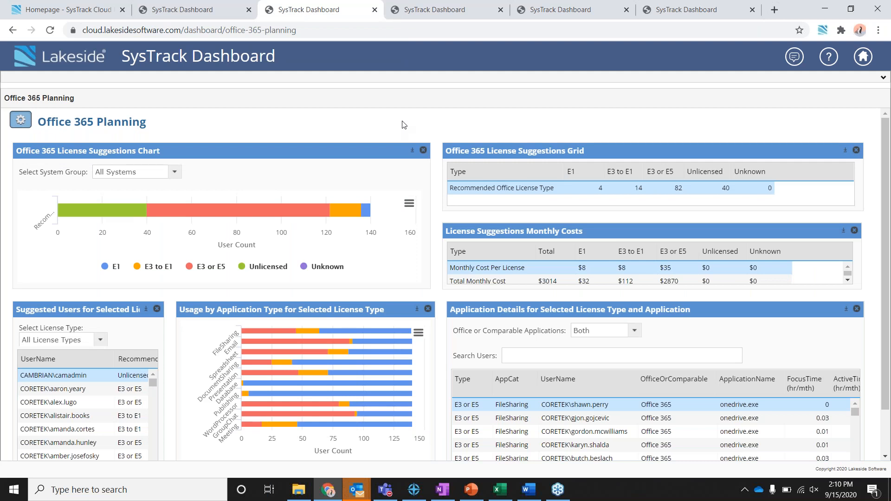
{"action": "mouse_move", "coordinate": [257, 122]}
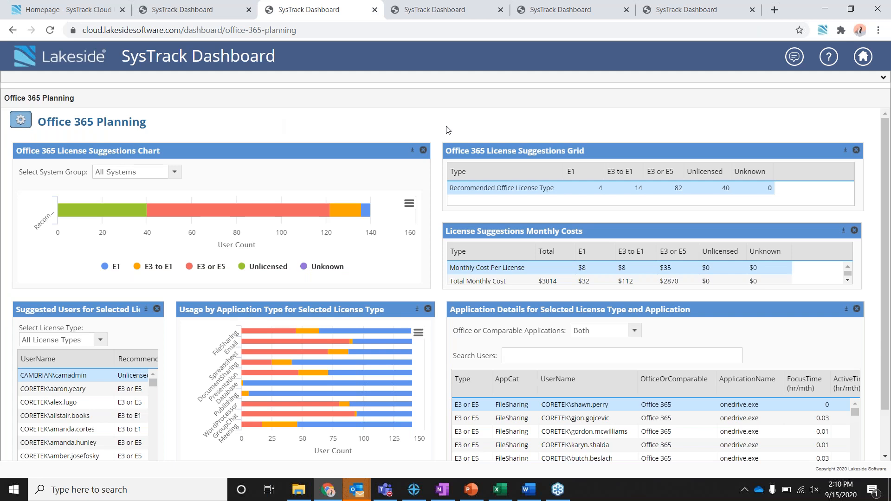
{"action": "mouse_move", "coordinate": [438, 127]}
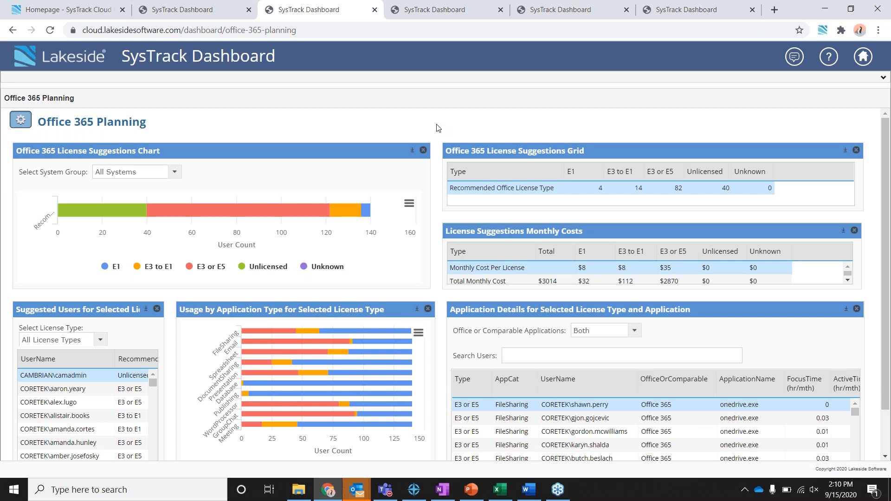
{"action": "mouse_move", "coordinate": [271, 110]}
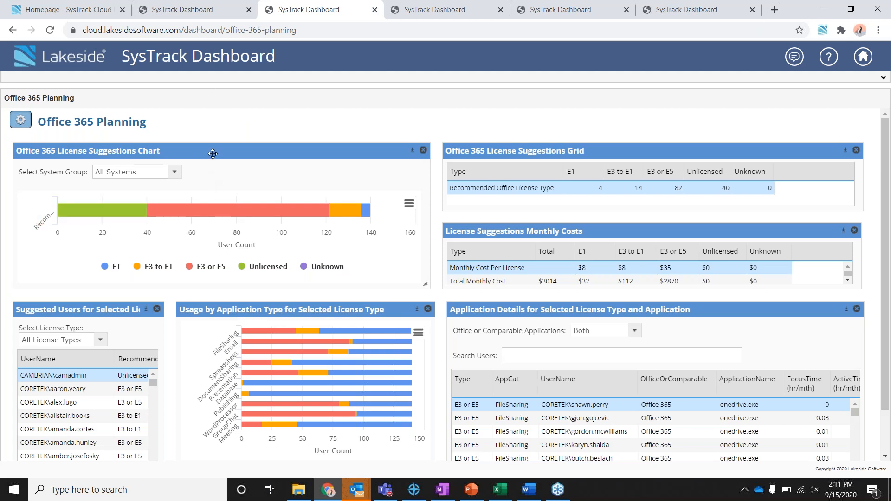
{"action": "mouse_move", "coordinate": [199, 213]}
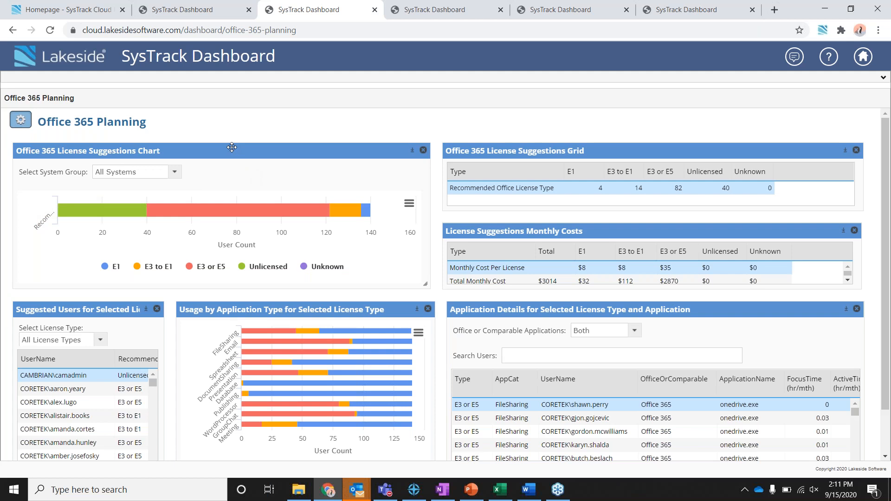
{"action": "mouse_move", "coordinate": [338, 128]}
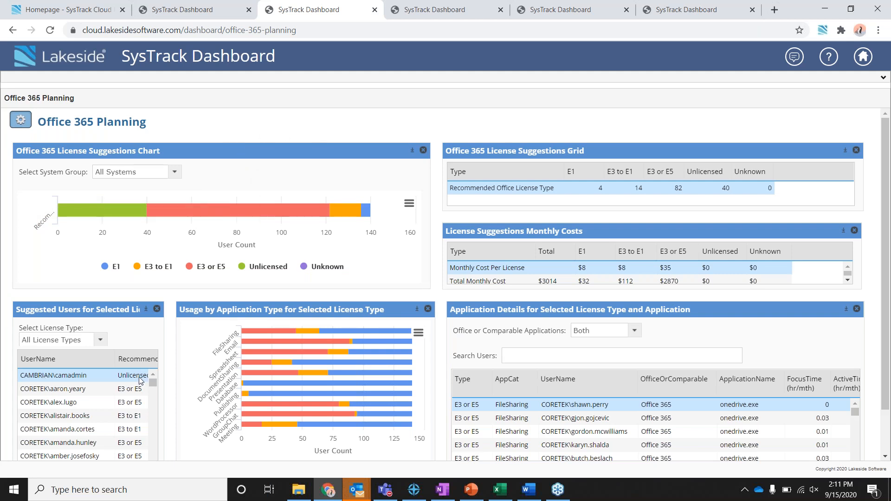
{"action": "mouse_move", "coordinate": [101, 398]}
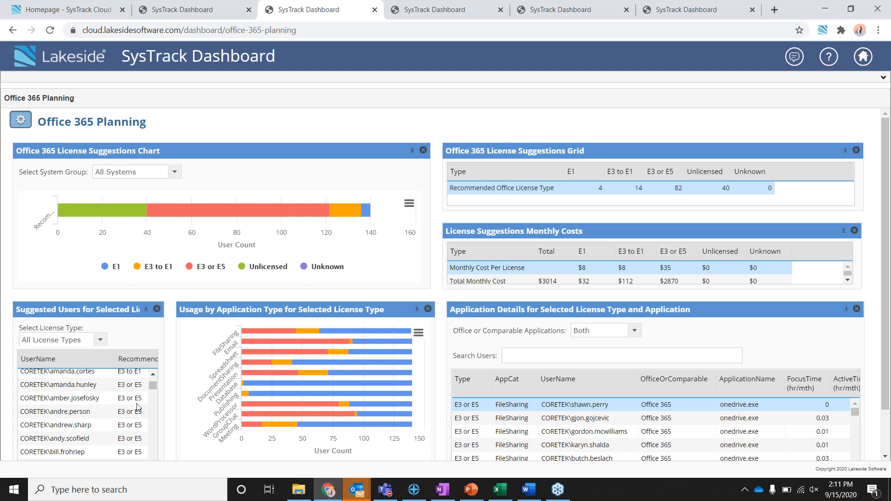
{"action": "mouse_move", "coordinate": [479, 142]}
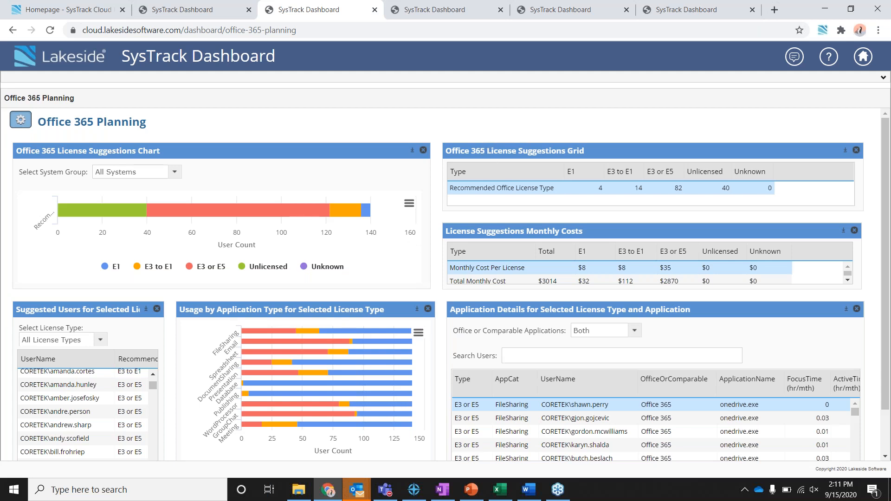
{"action": "mouse_move", "coordinate": [612, 206]}
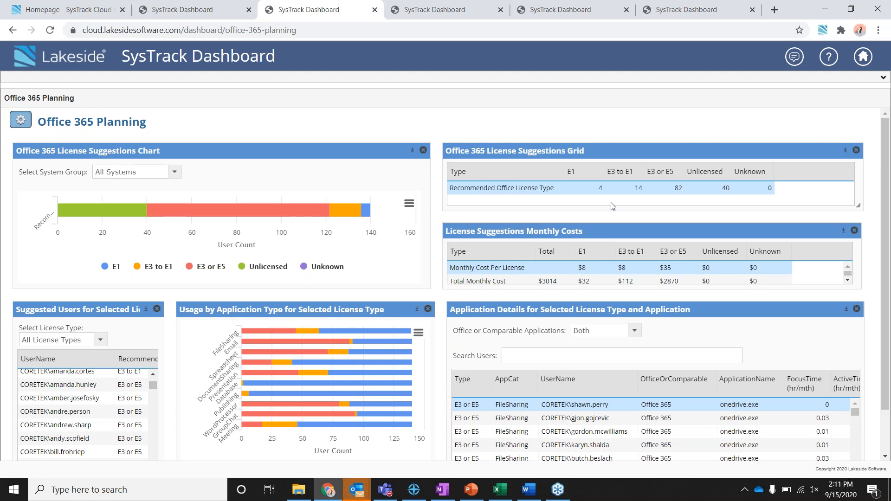
{"action": "mouse_move", "coordinate": [698, 185]}
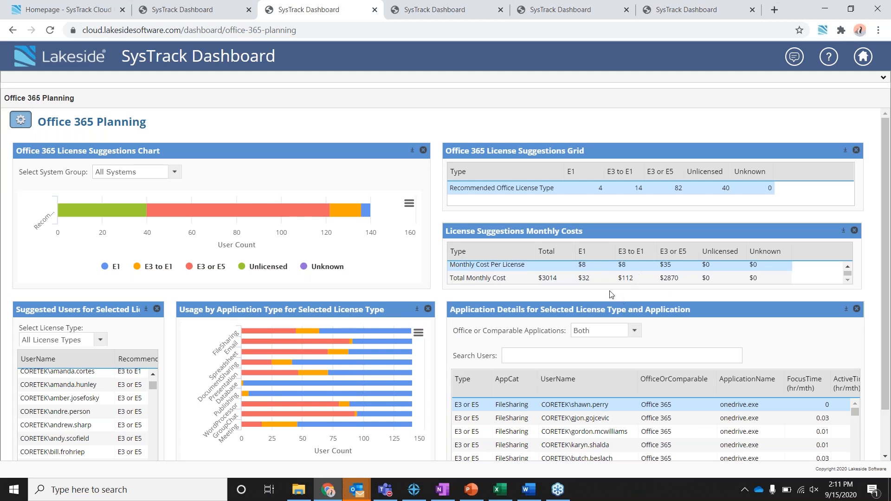
{"action": "mouse_move", "coordinate": [595, 270]}
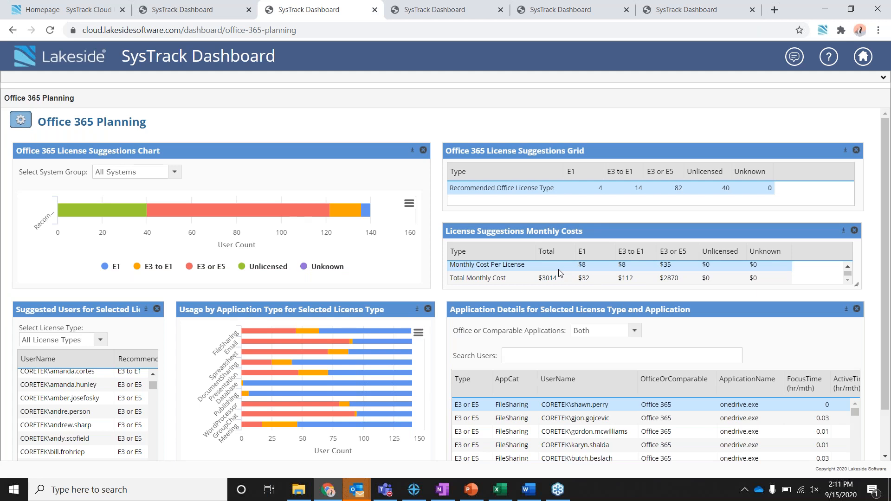
{"action": "mouse_move", "coordinate": [569, 273]}
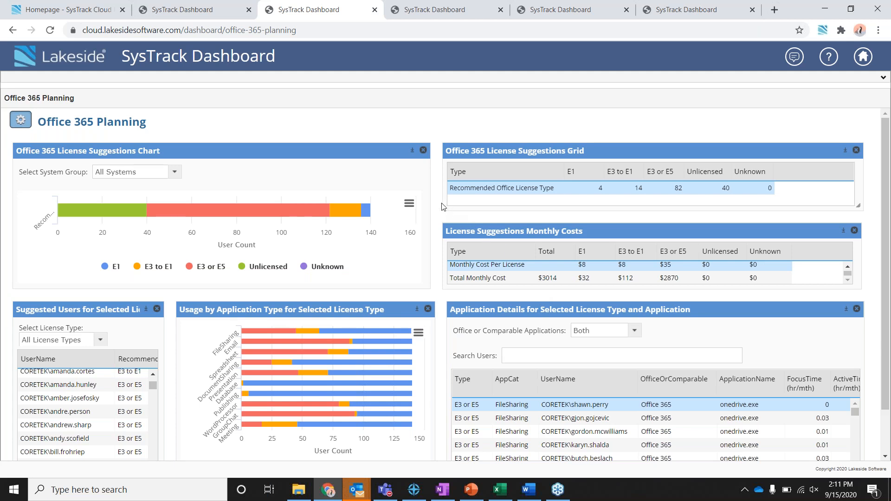
{"action": "mouse_move", "coordinate": [430, 25]}
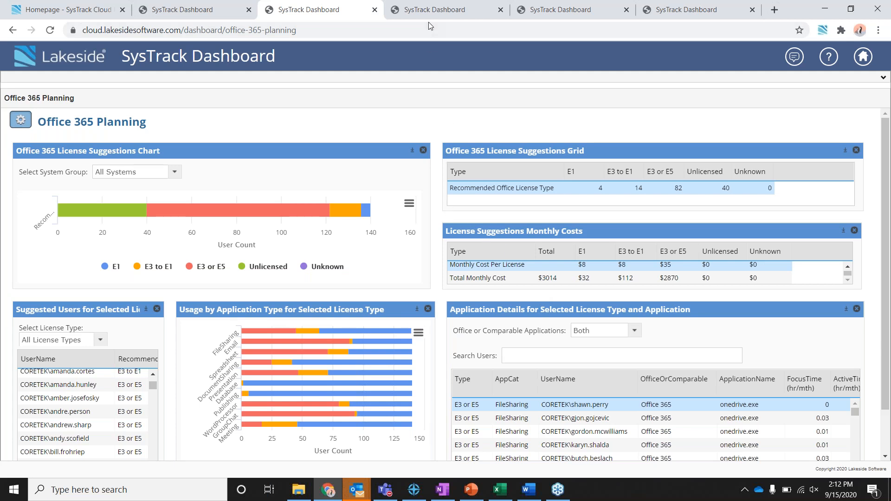
{"action": "left_click", "coordinate": [447, 10]}
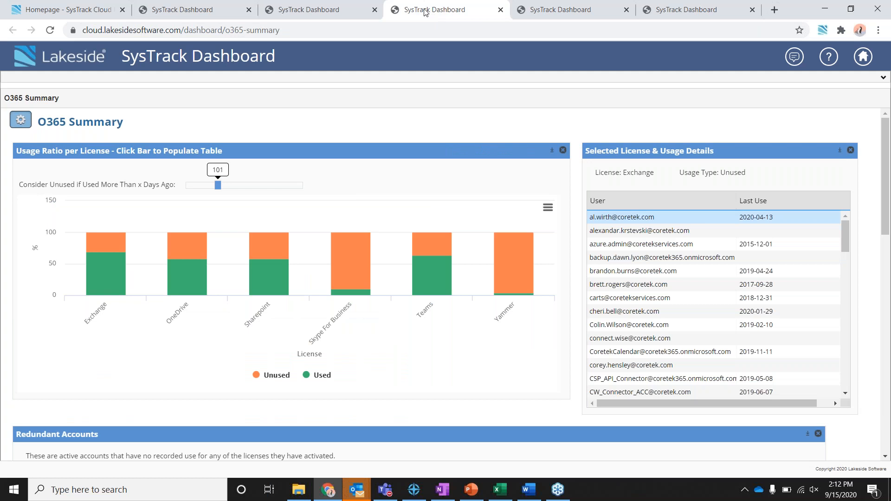
{"action": "mouse_move", "coordinate": [430, 109]}
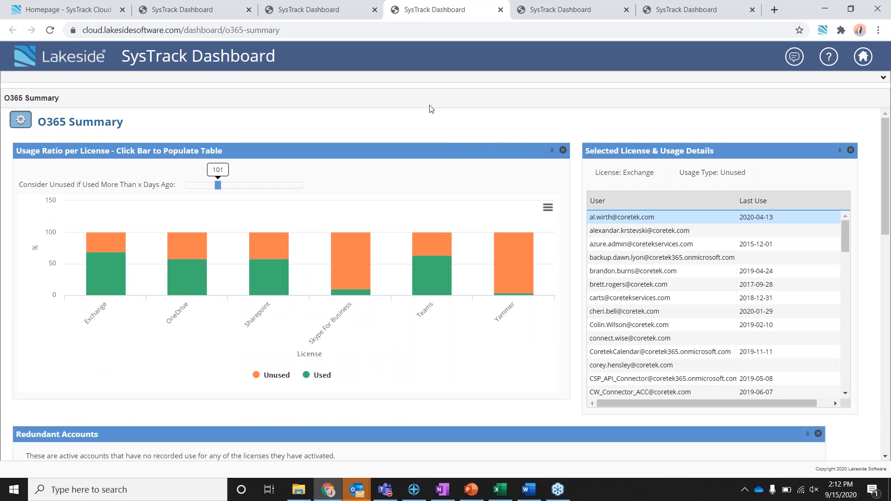
{"action": "mouse_move", "coordinate": [480, 134]}
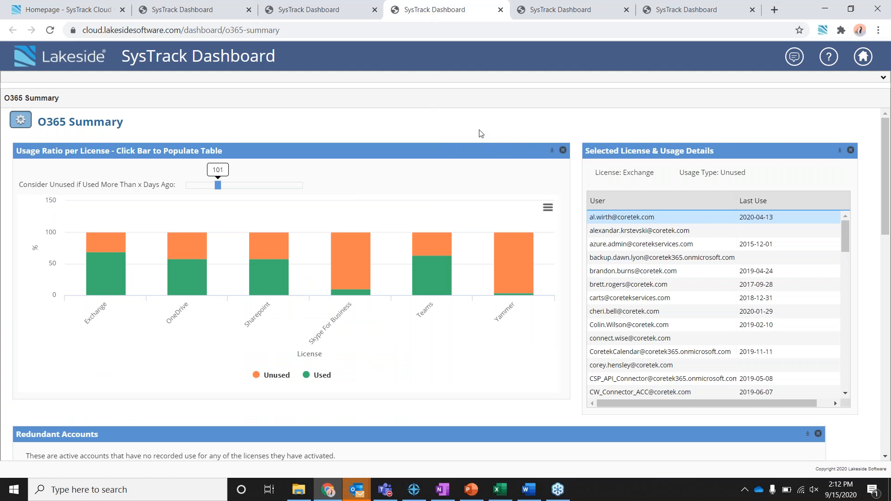
{"action": "mouse_move", "coordinate": [174, 121]}
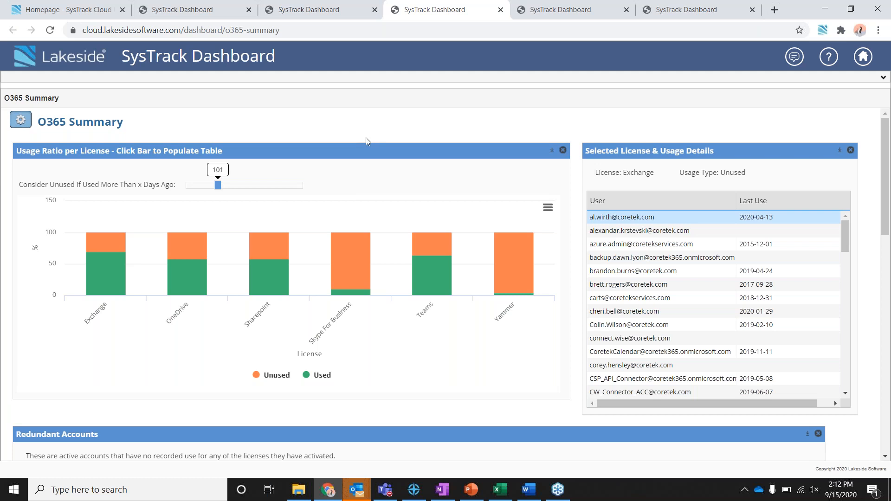
{"action": "mouse_move", "coordinate": [141, 260]}
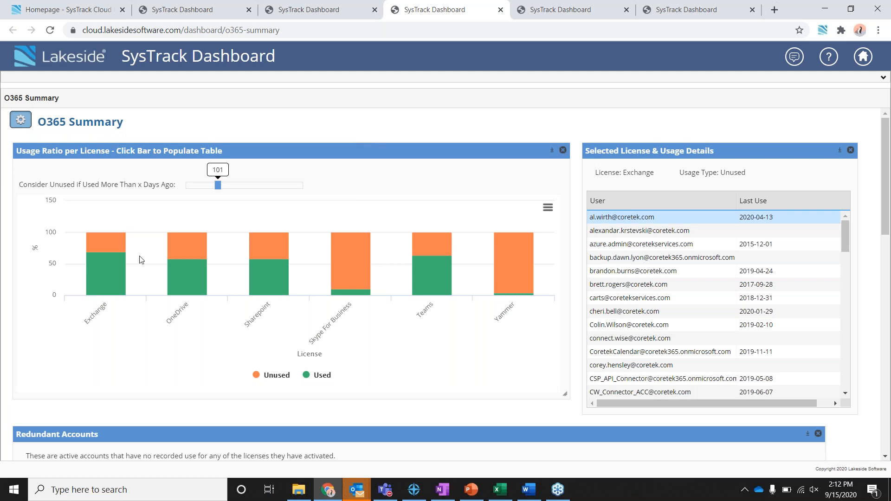
{"action": "mouse_move", "coordinate": [224, 250]}
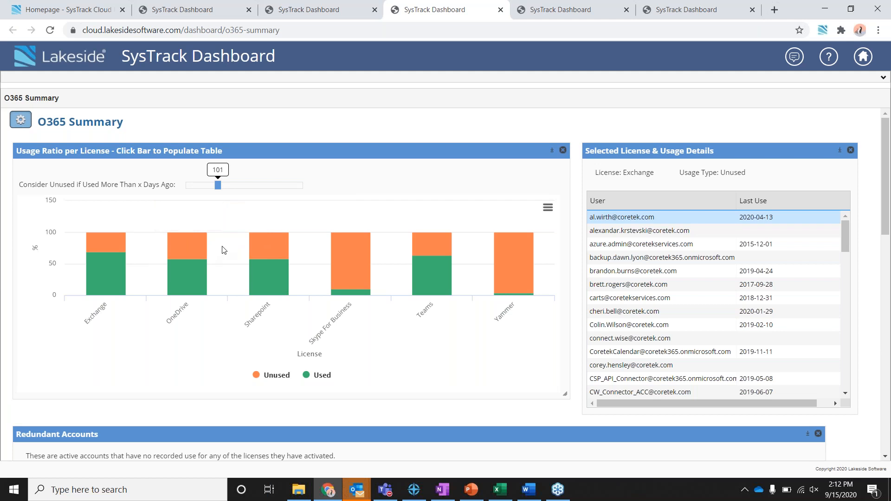
{"action": "mouse_move", "coordinate": [323, 251]}
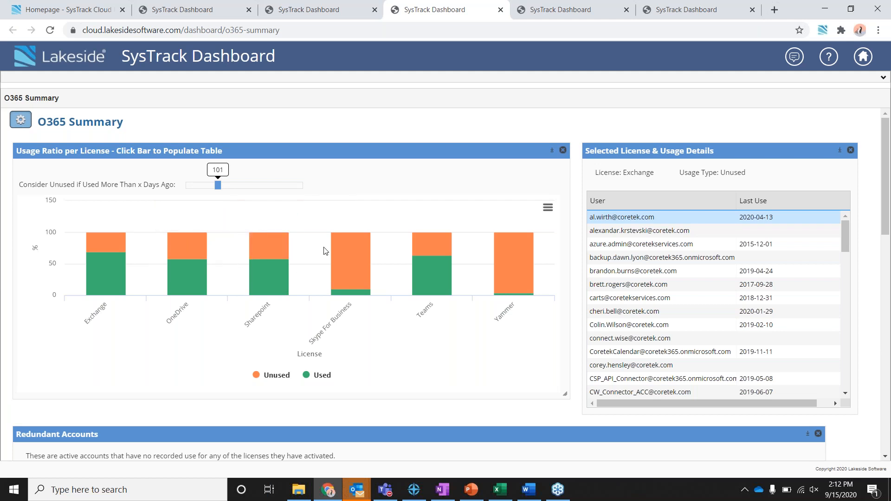
{"action": "mouse_move", "coordinate": [242, 142]}
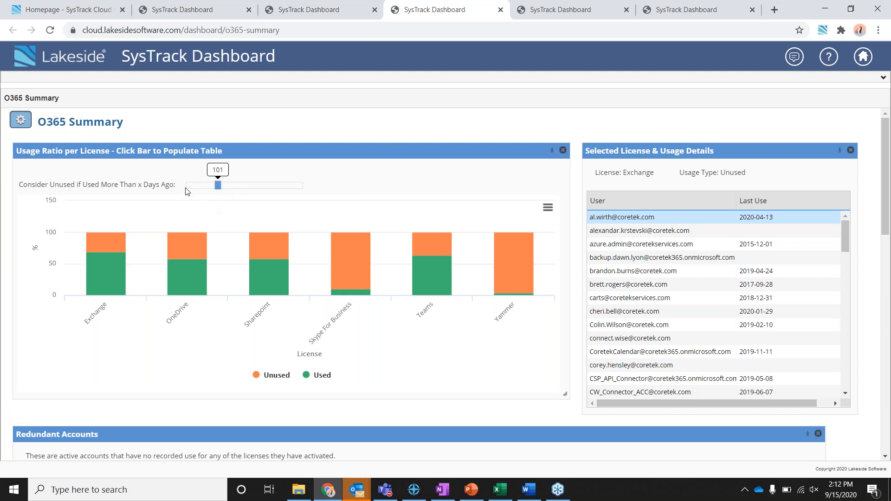
{"action": "mouse_move", "coordinate": [158, 220]}
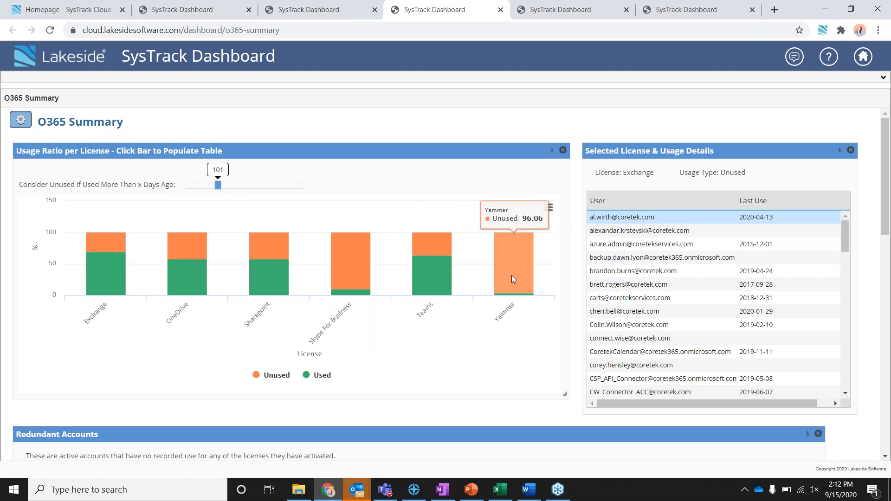
{"action": "mouse_move", "coordinate": [503, 263]}
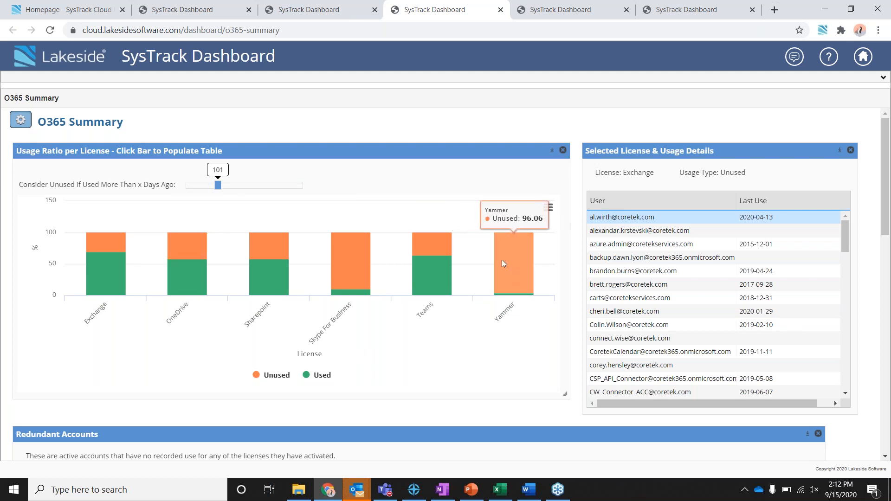
{"action": "mouse_move", "coordinate": [505, 253]}
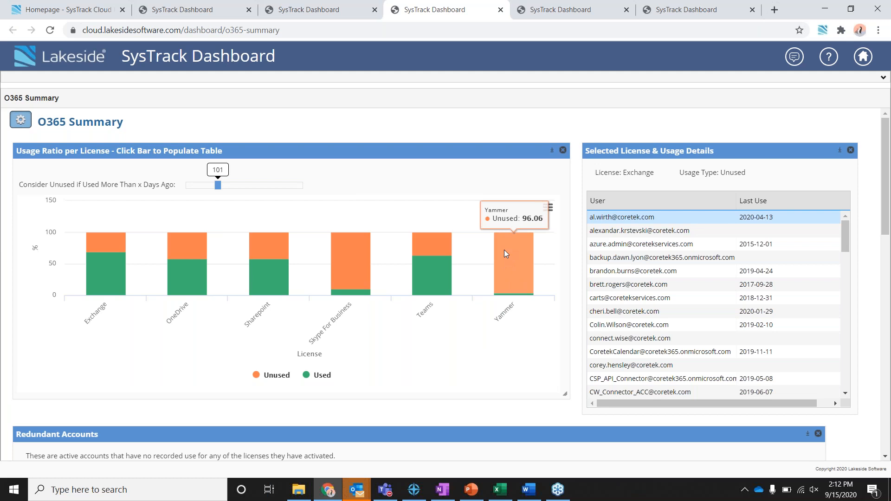
{"action": "mouse_move", "coordinate": [508, 252]}
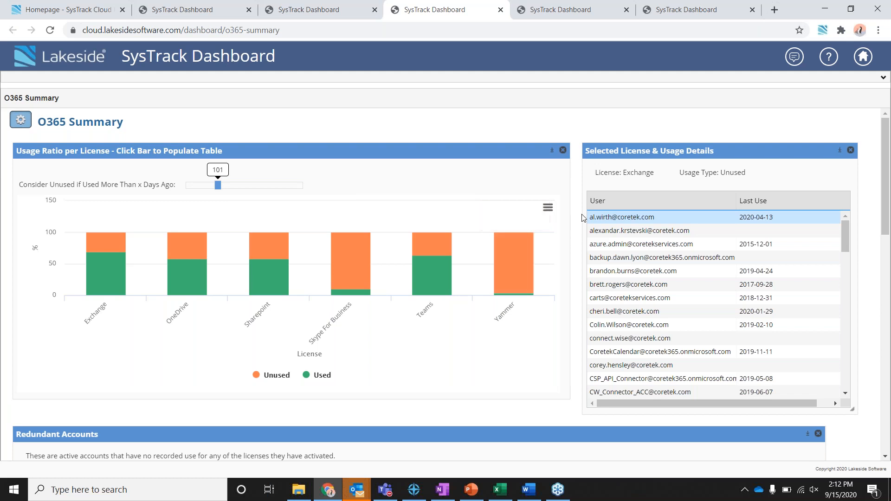
Scroll down the O365 Summary to the Redundant Accounts section.
{"action": "scroll", "scroll_direction": "down", "scroll_amount": 3}
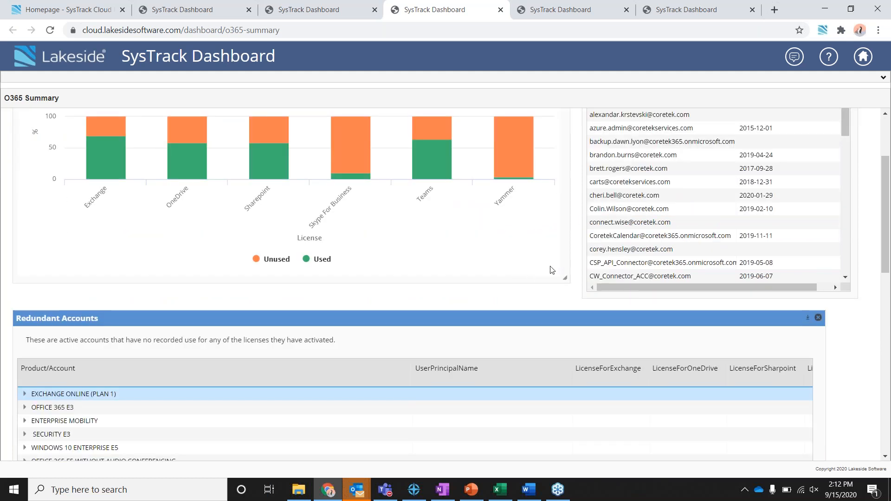
{"action": "scroll", "scroll_direction": "down", "scroll_amount": 3}
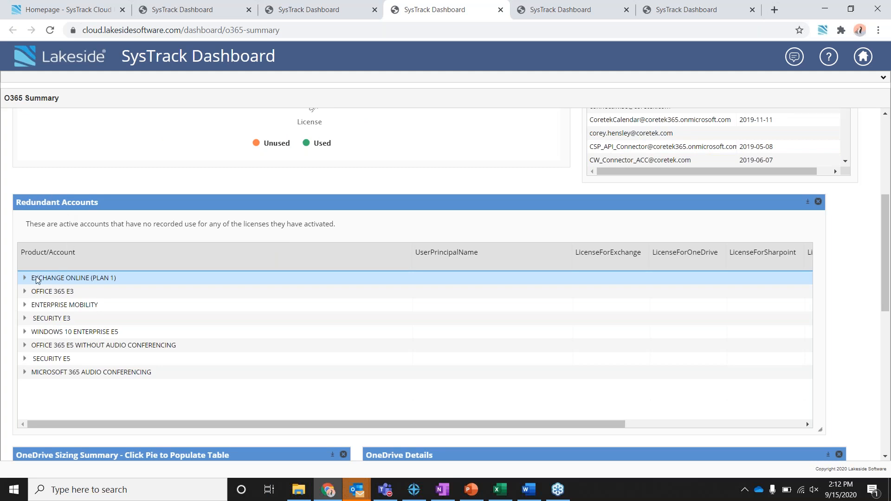
{"action": "mouse_move", "coordinate": [64, 286]}
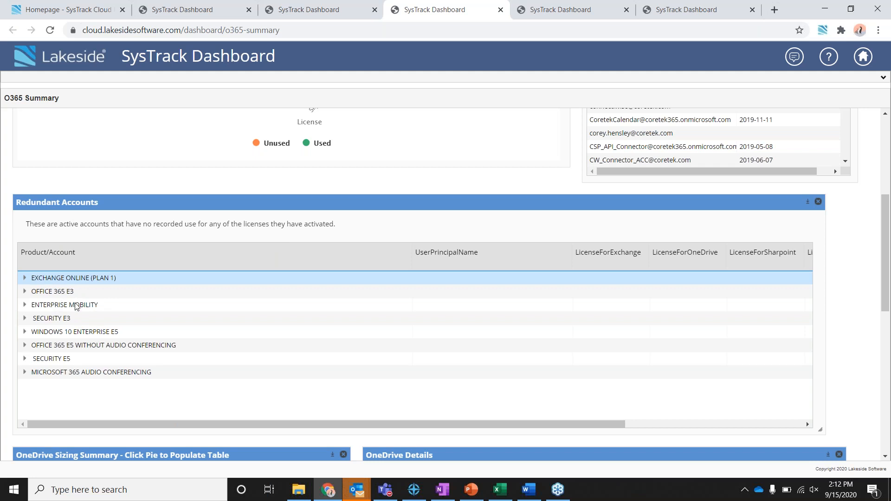
{"action": "mouse_move", "coordinate": [27, 294]}
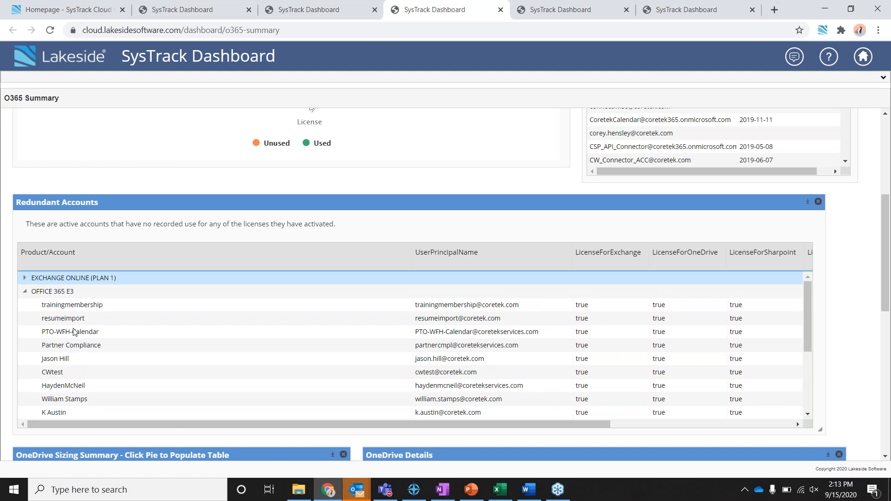
{"action": "mouse_move", "coordinate": [69, 341]}
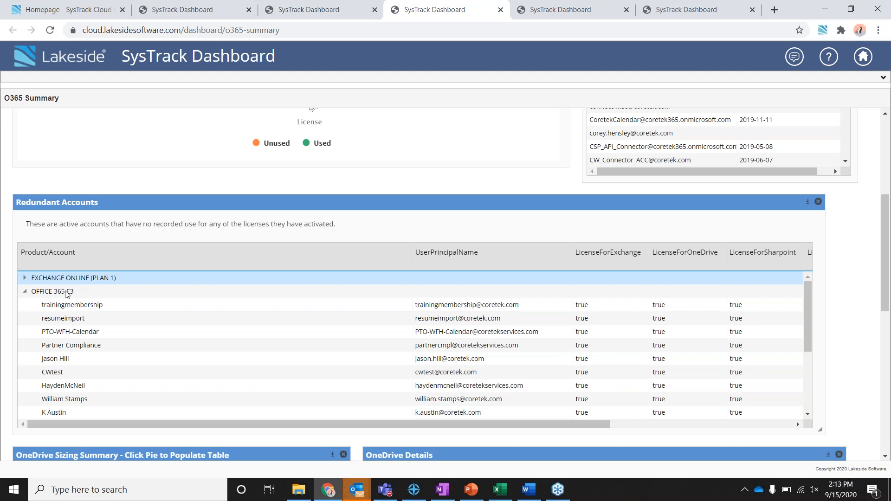
{"action": "mouse_move", "coordinate": [89, 366]}
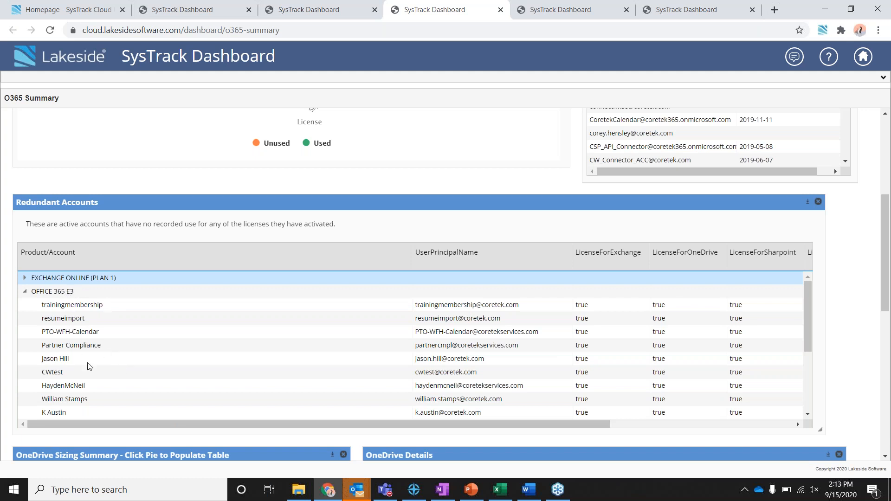
{"action": "mouse_move", "coordinate": [80, 319]}
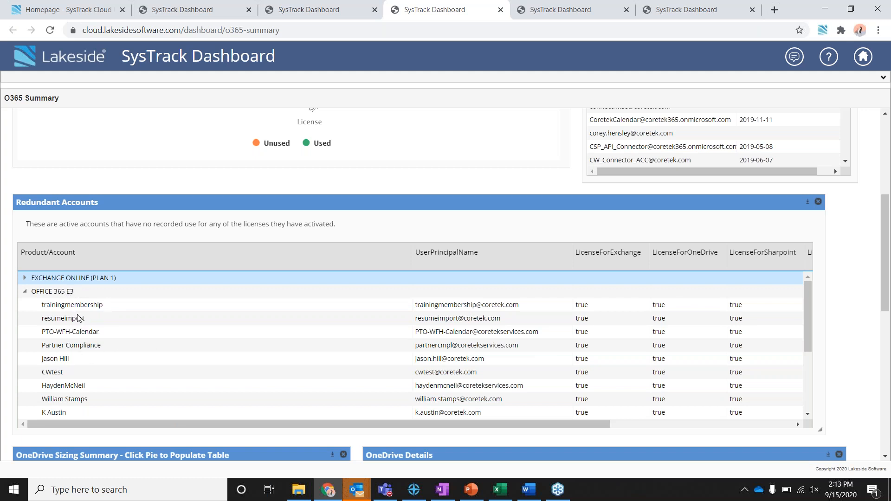
{"action": "mouse_move", "coordinate": [89, 342]}
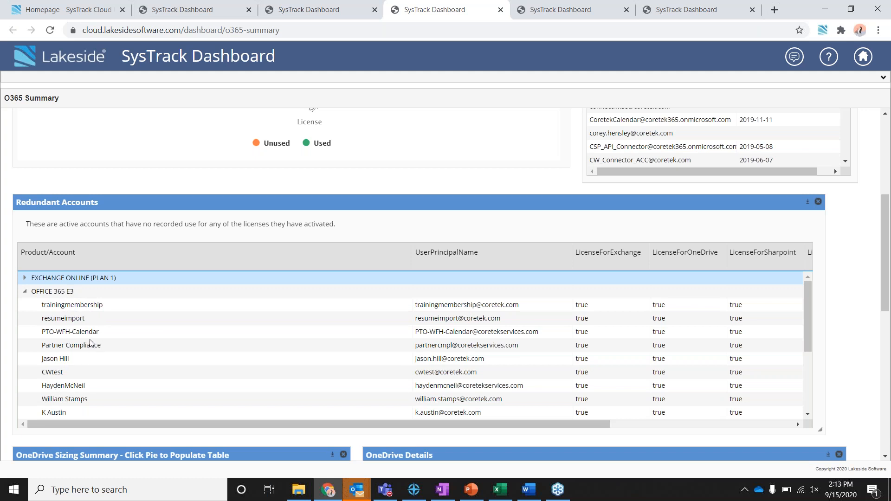
{"action": "mouse_move", "coordinate": [142, 346]}
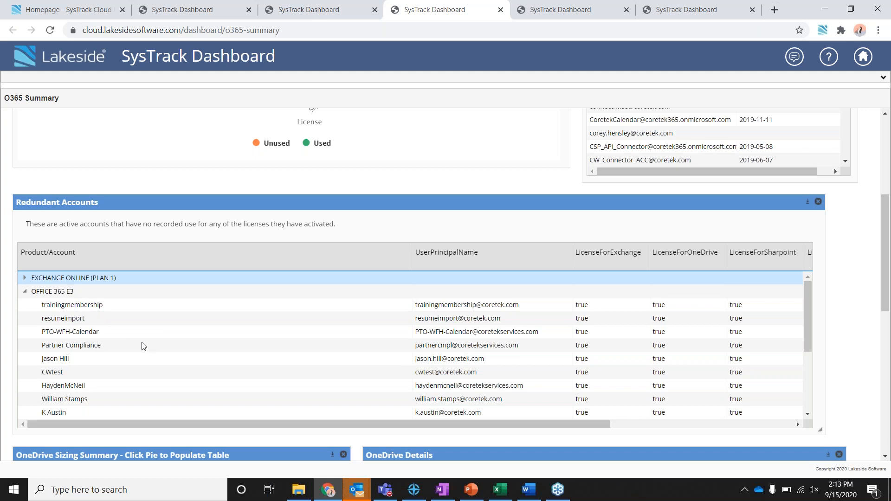
{"action": "mouse_move", "coordinate": [326, 335]}
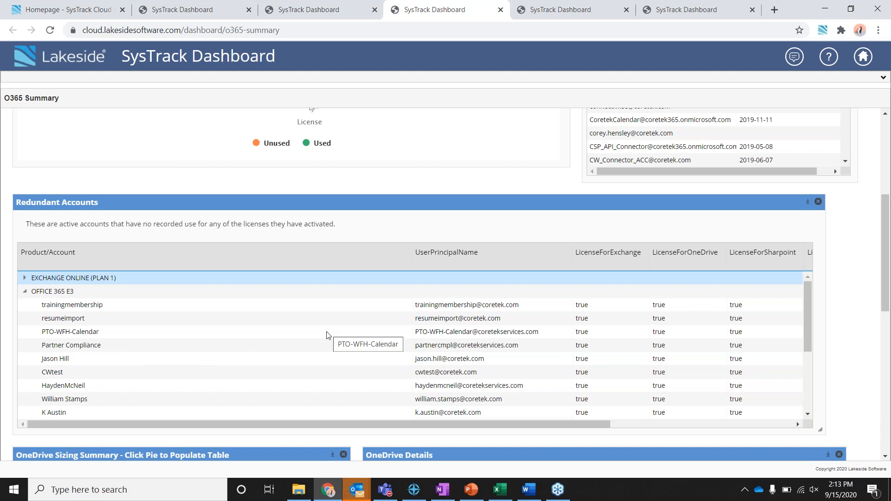
{"action": "mouse_move", "coordinate": [353, 329]}
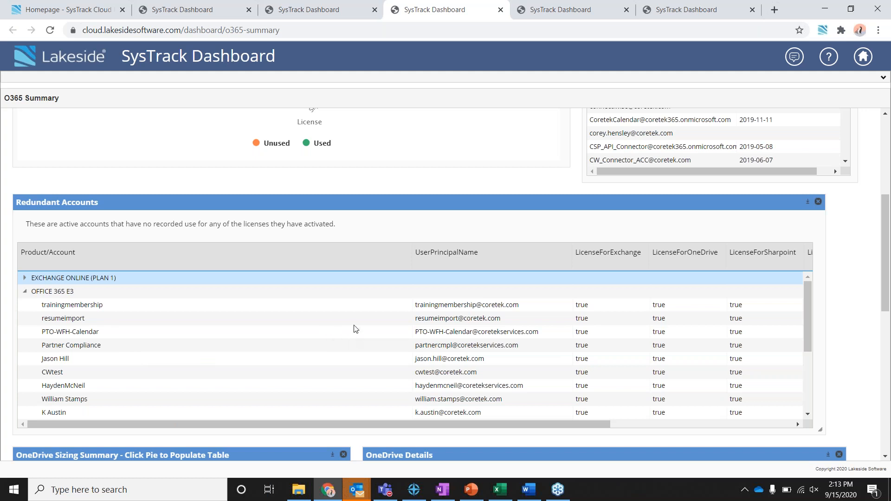
{"action": "mouse_move", "coordinate": [817, 269]}
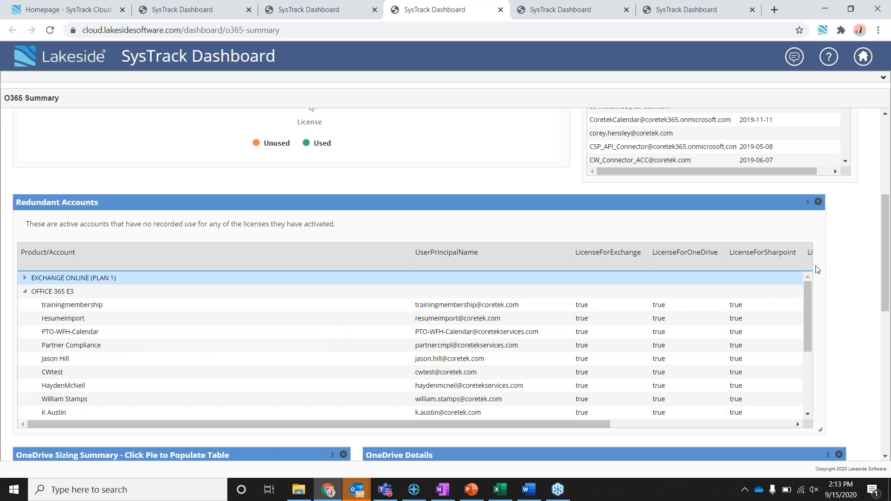
{"action": "mouse_move", "coordinate": [855, 255]}
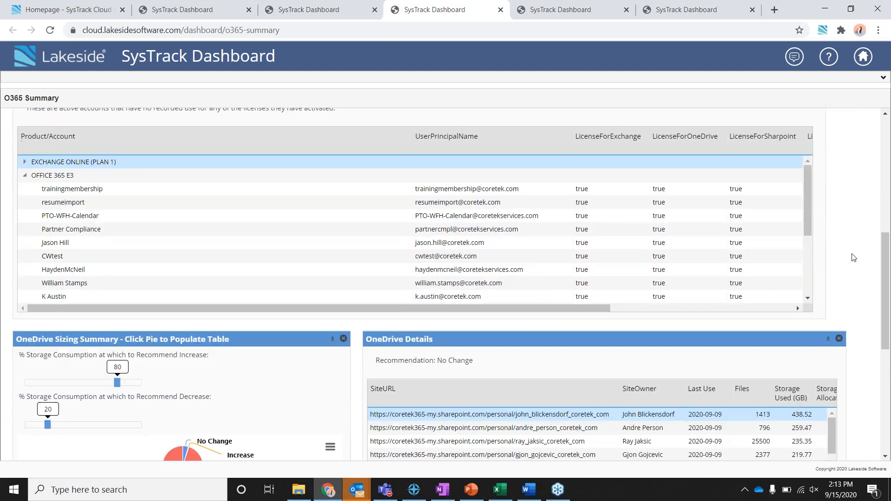
{"action": "scroll", "scroll_direction": "down", "scroll_amount": 3}
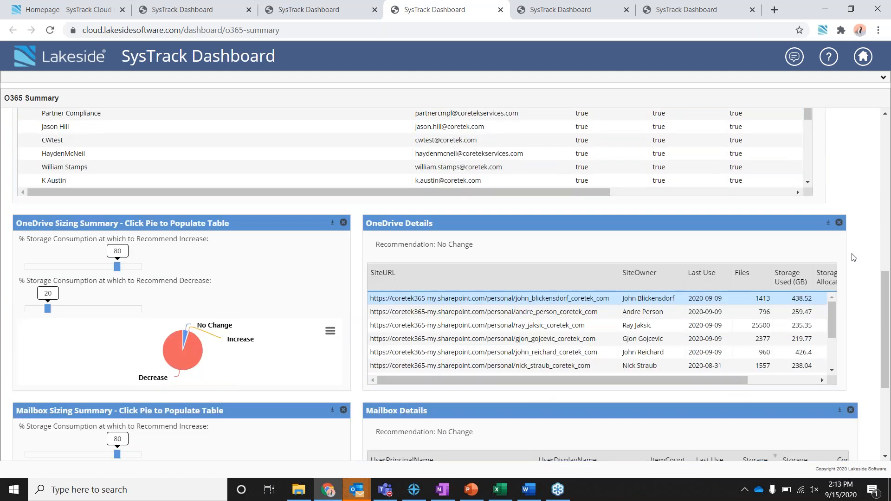
{"action": "scroll", "scroll_direction": "down", "scroll_amount": 3}
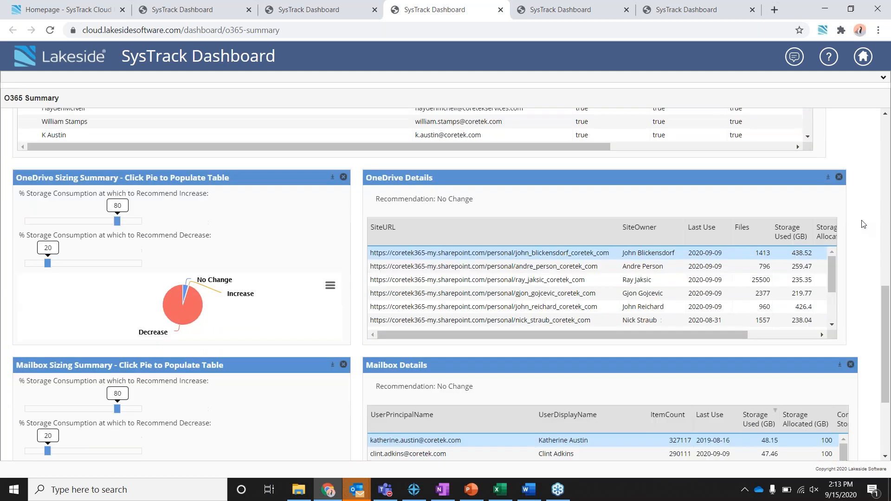
{"action": "scroll", "scroll_direction": "down", "scroll_amount": 3}
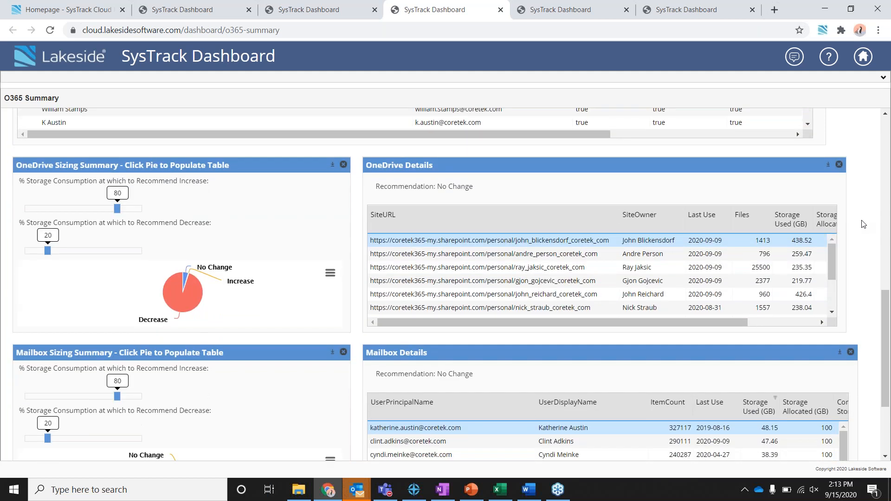
{"action": "mouse_move", "coordinate": [215, 405]}
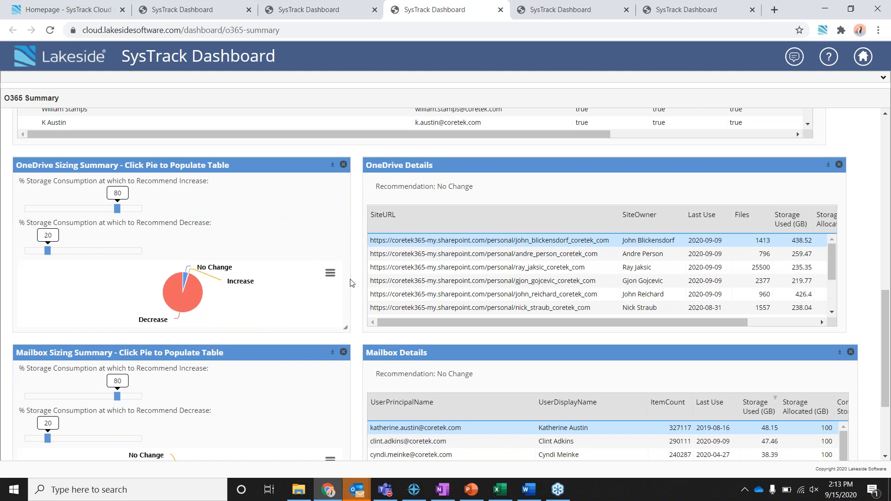
{"action": "mouse_move", "coordinate": [148, 187]}
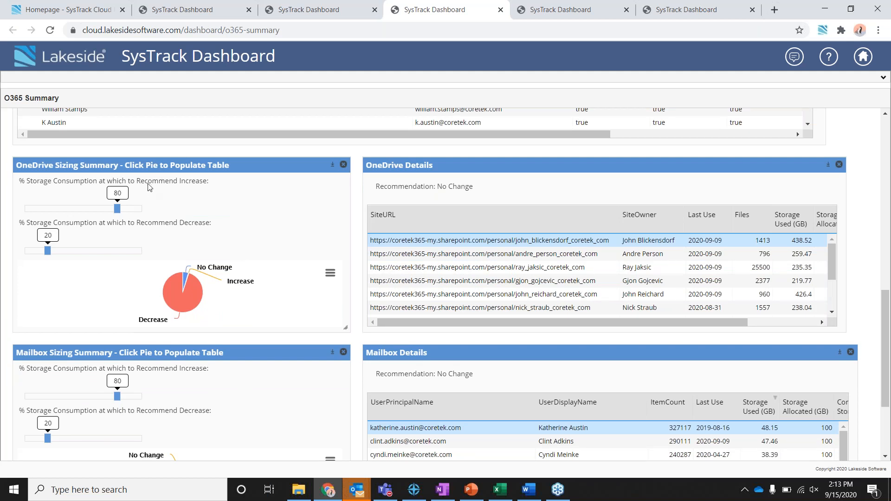
{"action": "mouse_move", "coordinate": [341, 248]}
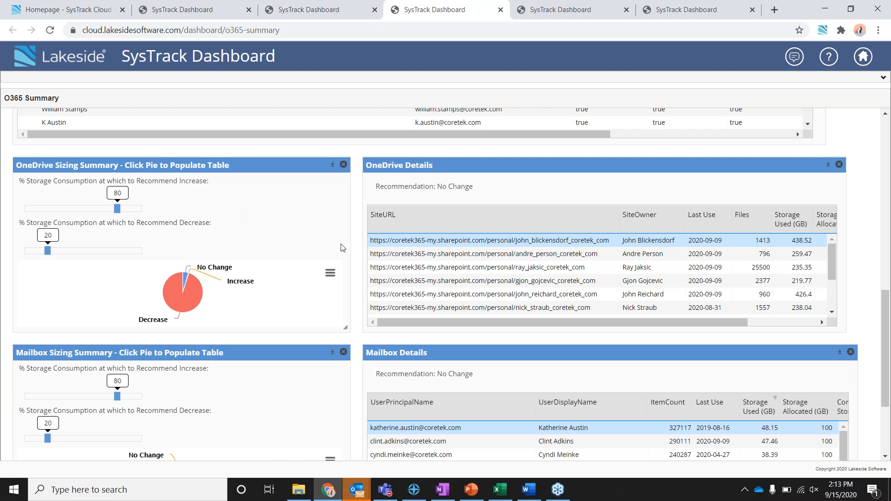
{"action": "mouse_move", "coordinate": [241, 225]}
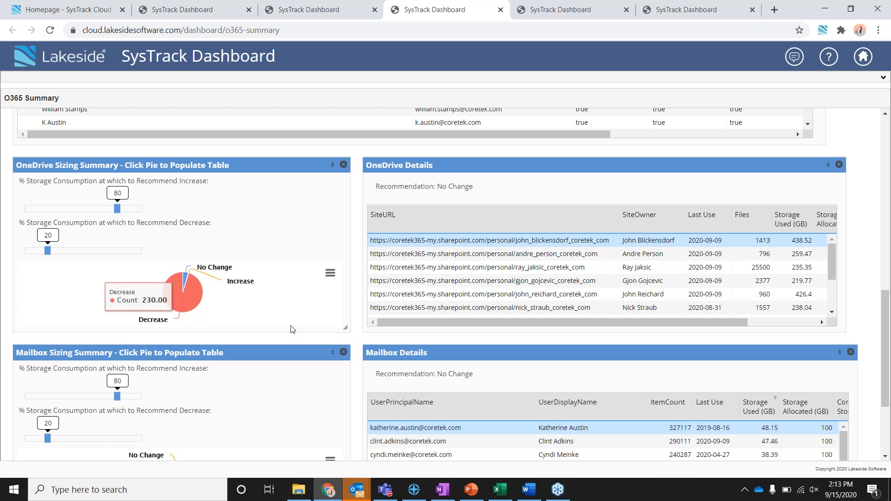
{"action": "mouse_move", "coordinate": [353, 271]}
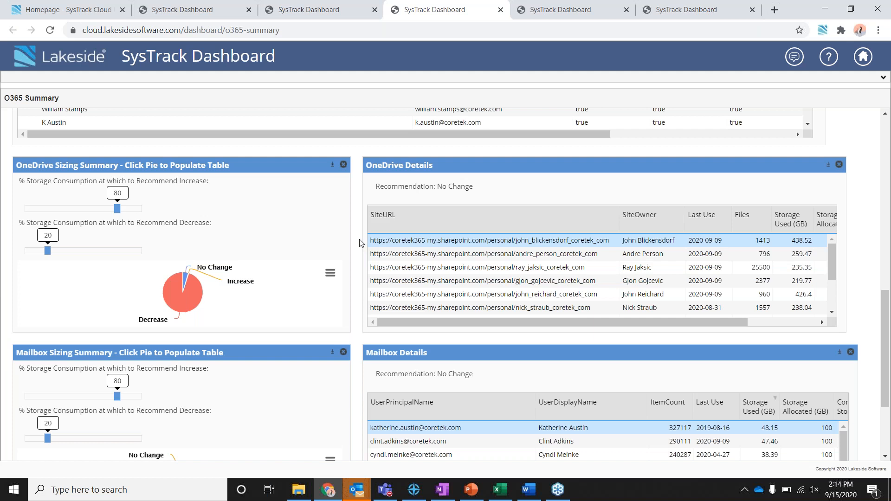
{"action": "mouse_move", "coordinate": [345, 324]}
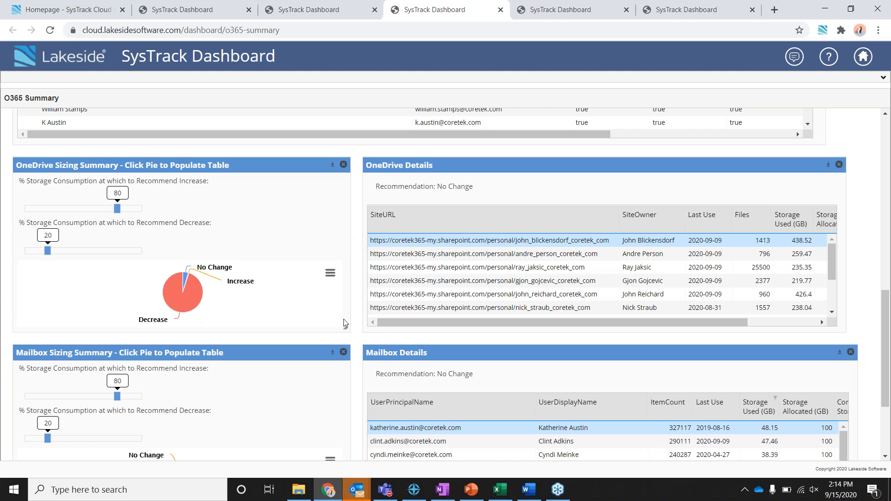
{"action": "mouse_move", "coordinate": [393, 284]}
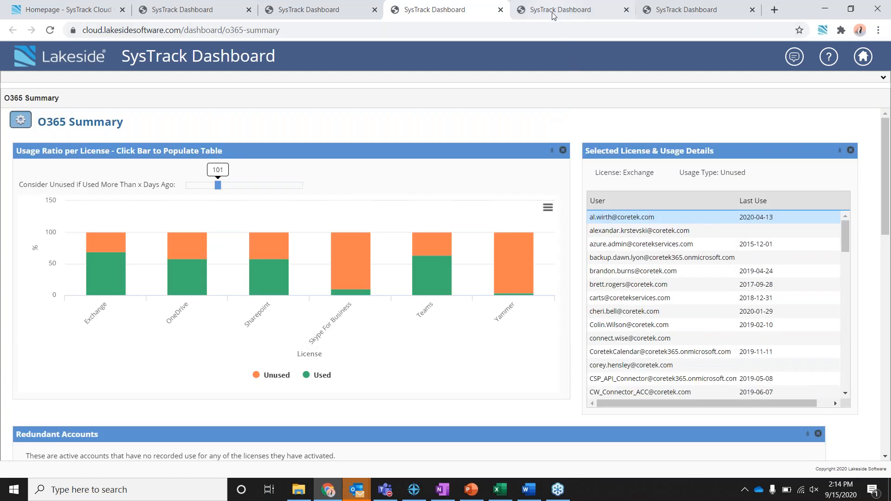
{"action": "left_click", "coordinate": [568, 10]}
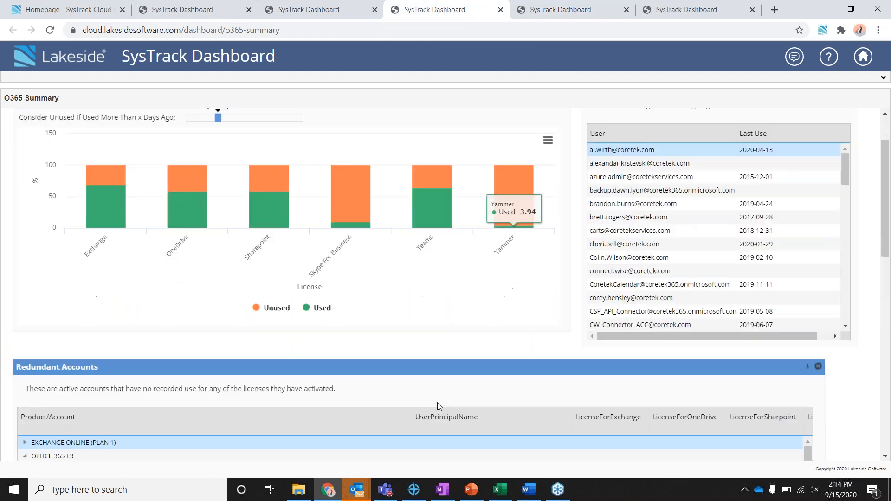
{"action": "scroll", "scroll_direction": "down", "scroll_amount": 3}
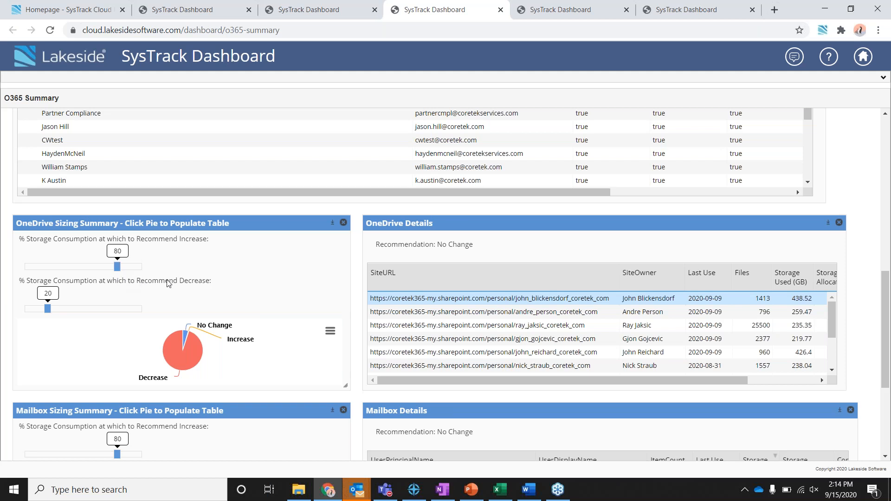
{"action": "mouse_move", "coordinate": [342, 286]}
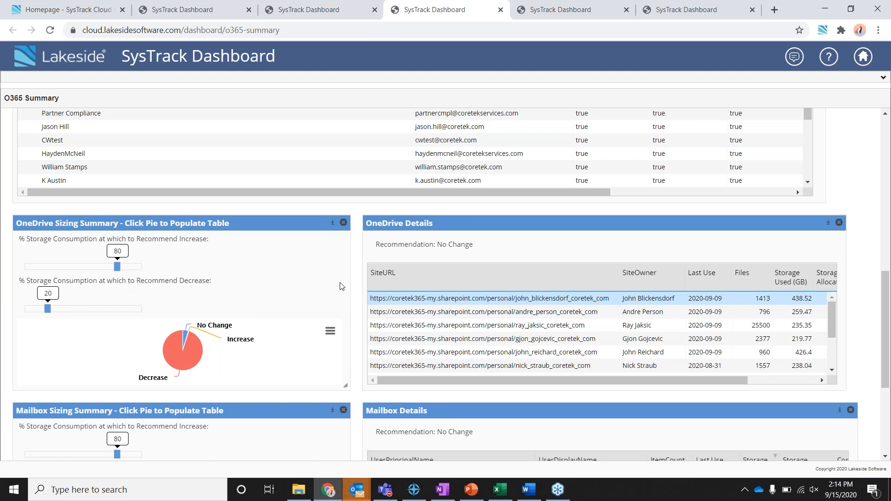
{"action": "mouse_move", "coordinate": [351, 262]}
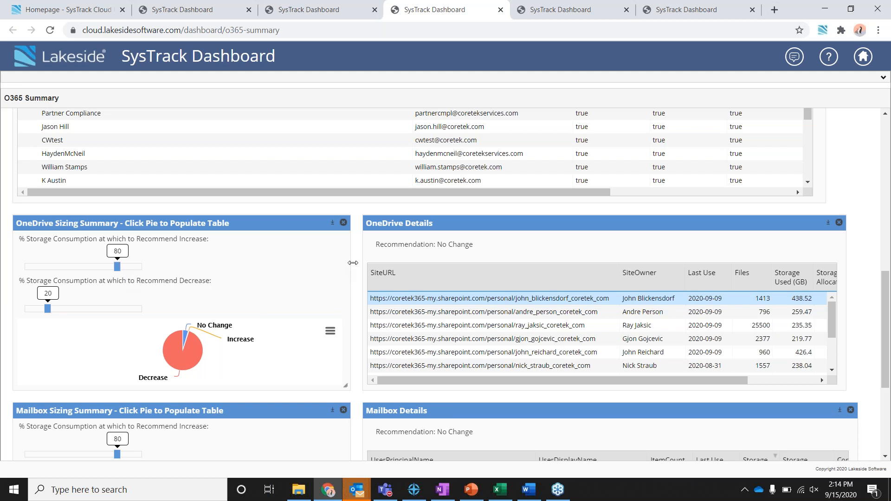
{"action": "mouse_move", "coordinate": [355, 264]}
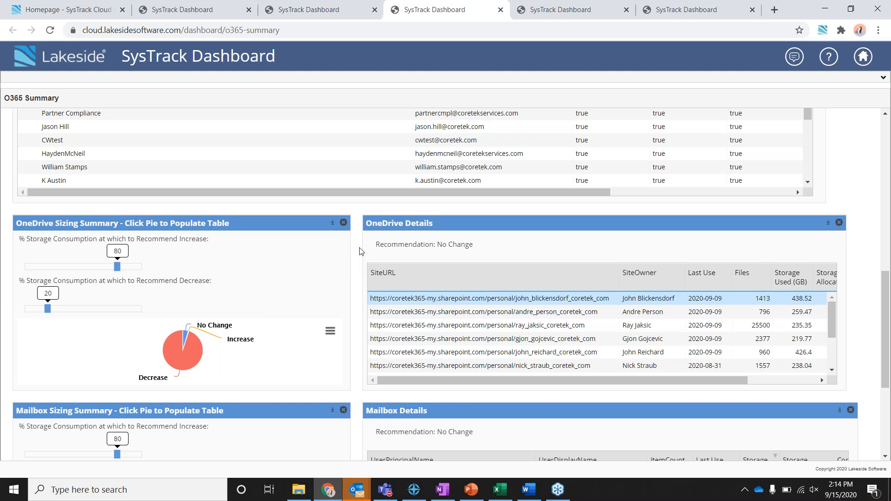
{"action": "mouse_move", "coordinate": [157, 308]}
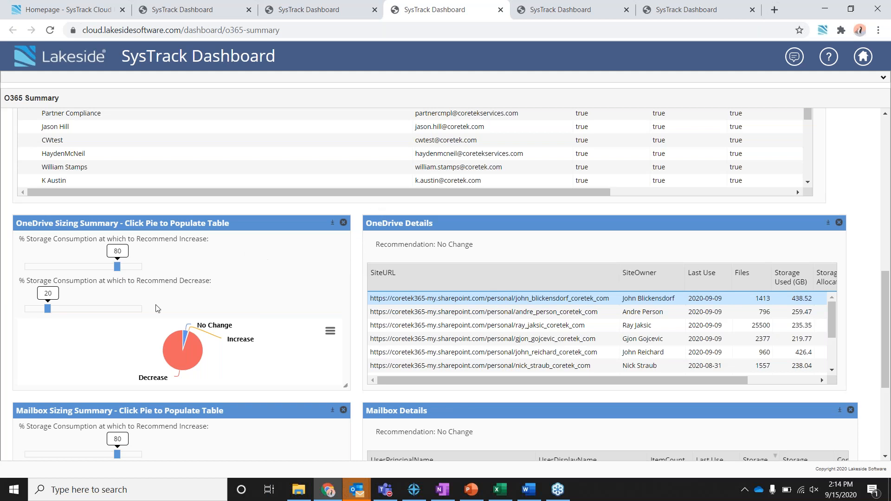
{"action": "mouse_move", "coordinate": [400, 306]}
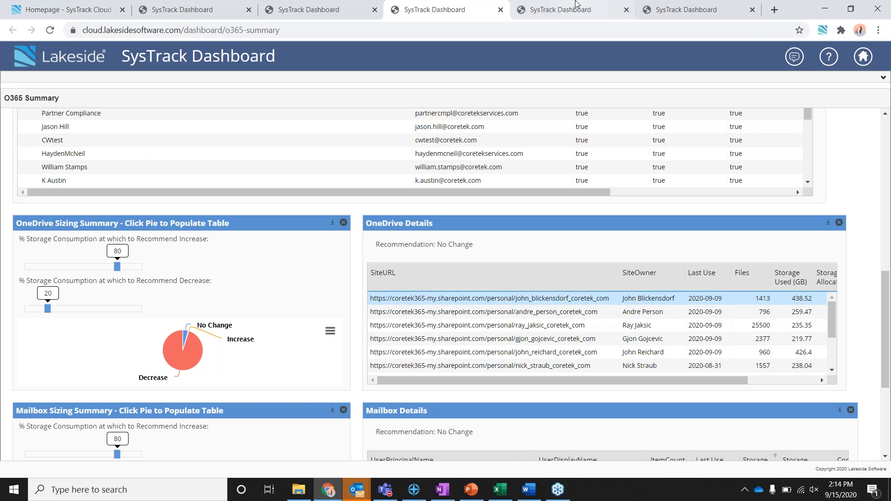
Switch to the O365 Performance By Location dashboard showing Outlook CPU use by region.
{"action": "left_click", "coordinate": [571, 10]}
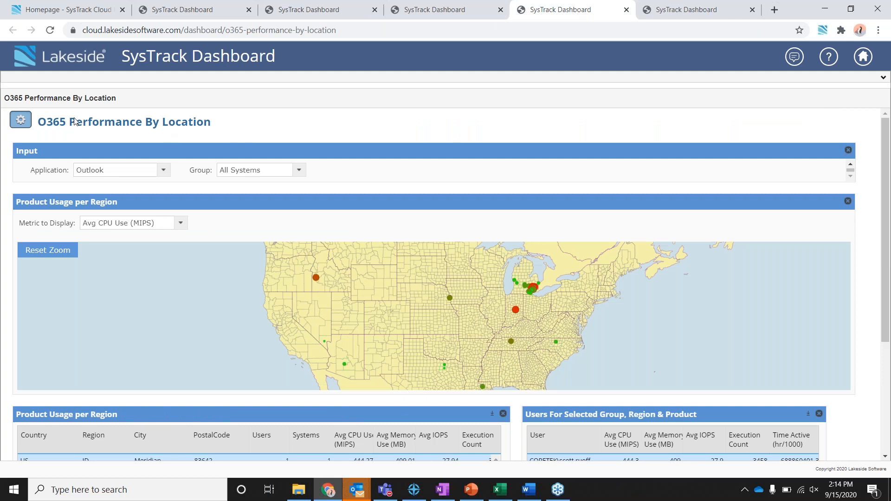
{"action": "mouse_move", "coordinate": [34, 171]}
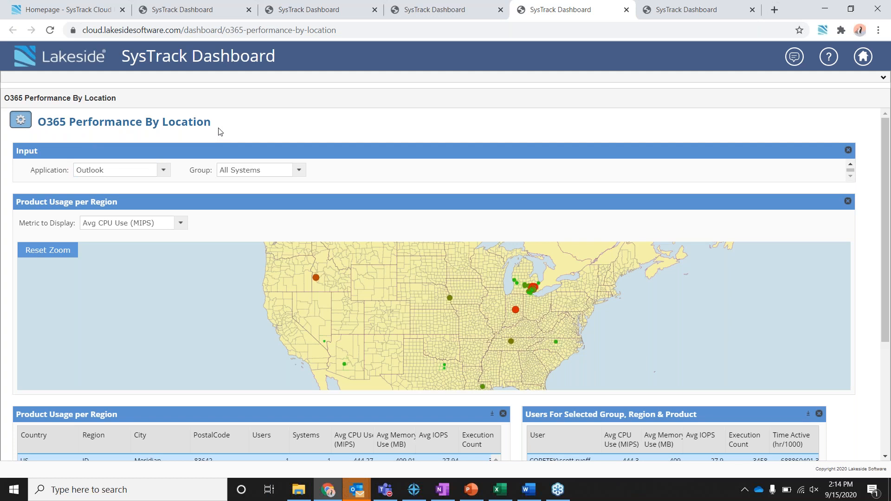
{"action": "mouse_move", "coordinate": [104, 133]}
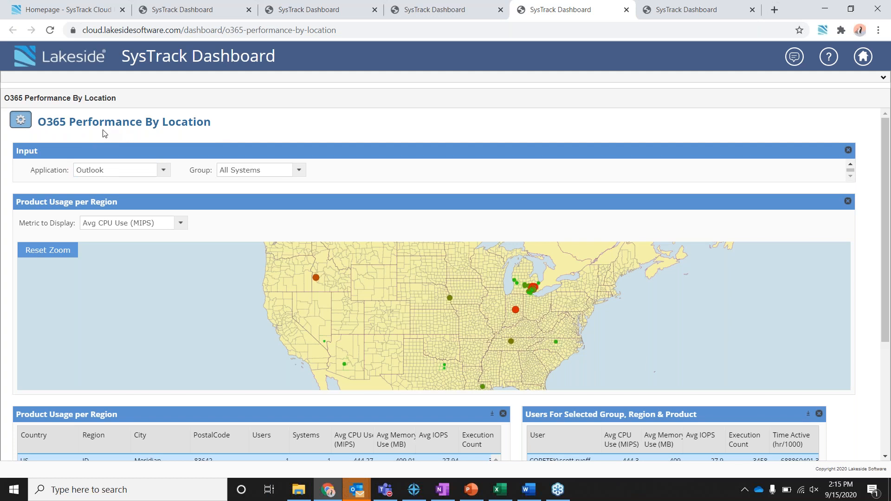
{"action": "mouse_move", "coordinate": [108, 127]}
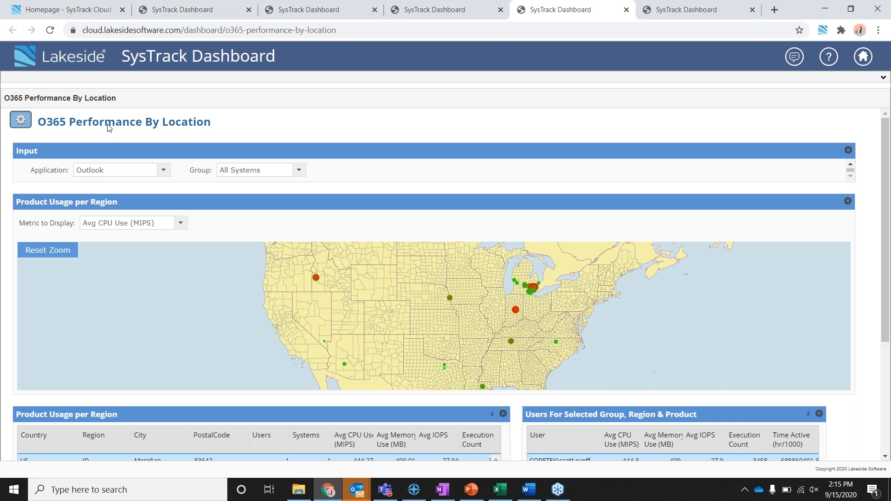
{"action": "mouse_move", "coordinate": [110, 146]}
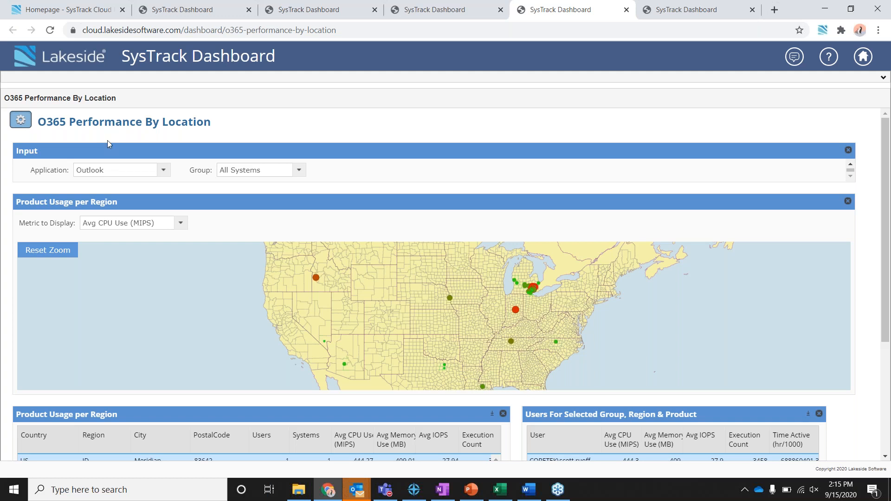
{"action": "mouse_move", "coordinate": [81, 128]}
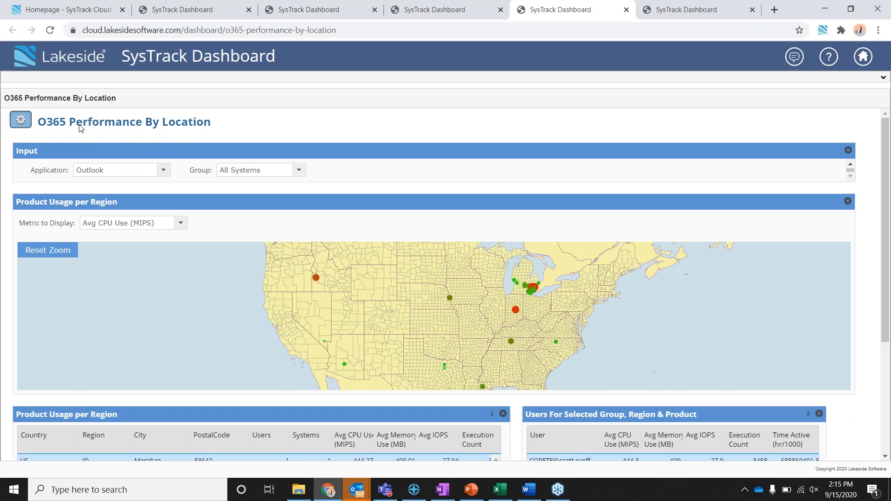
{"action": "mouse_move", "coordinate": [96, 162]}
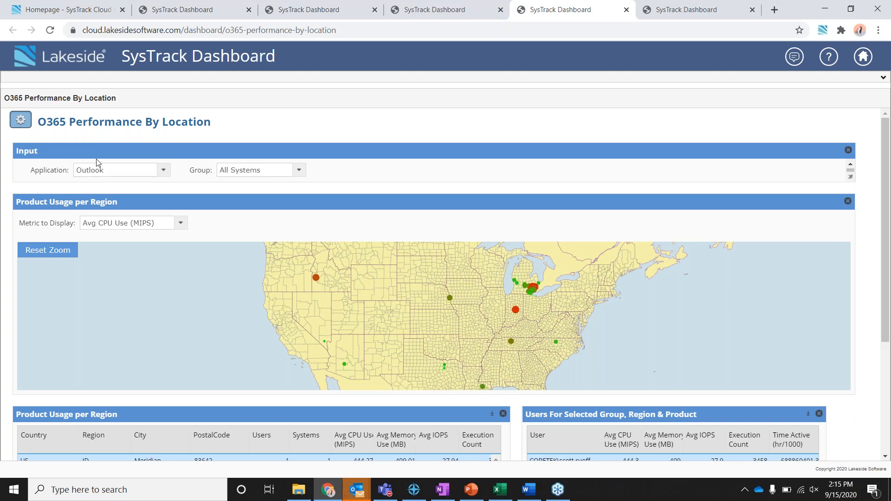
{"action": "mouse_move", "coordinate": [214, 152]}
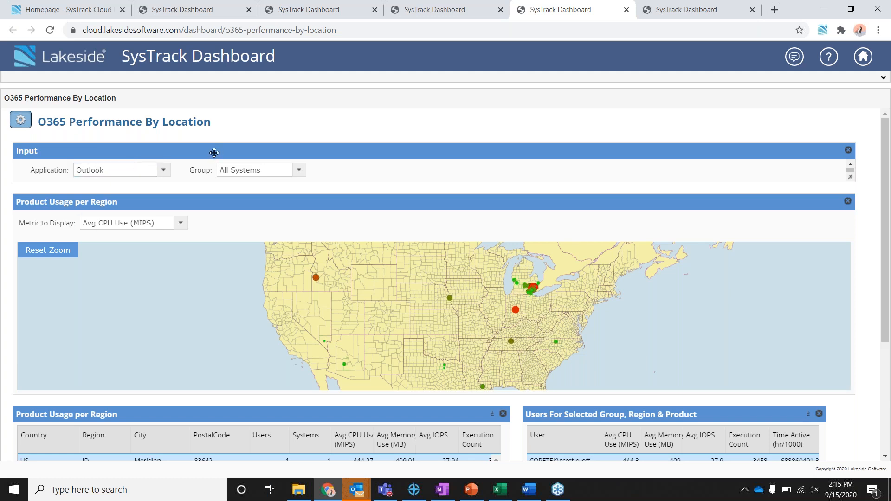
{"action": "mouse_move", "coordinate": [506, 297]}
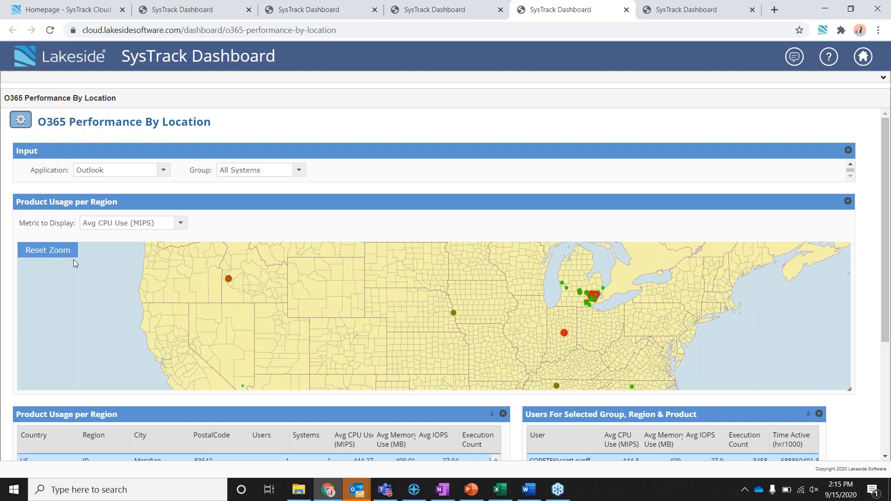
{"action": "scroll", "scroll_direction": "down", "scroll_amount": 3}
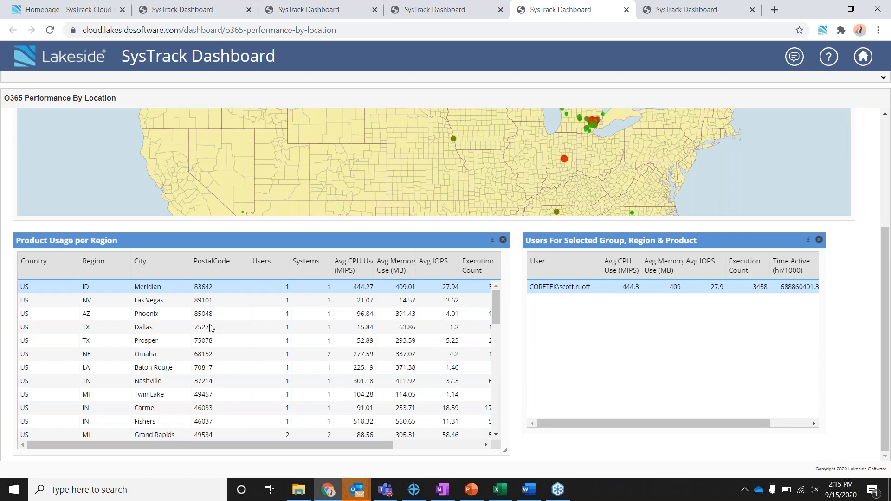
{"action": "mouse_move", "coordinate": [121, 289]}
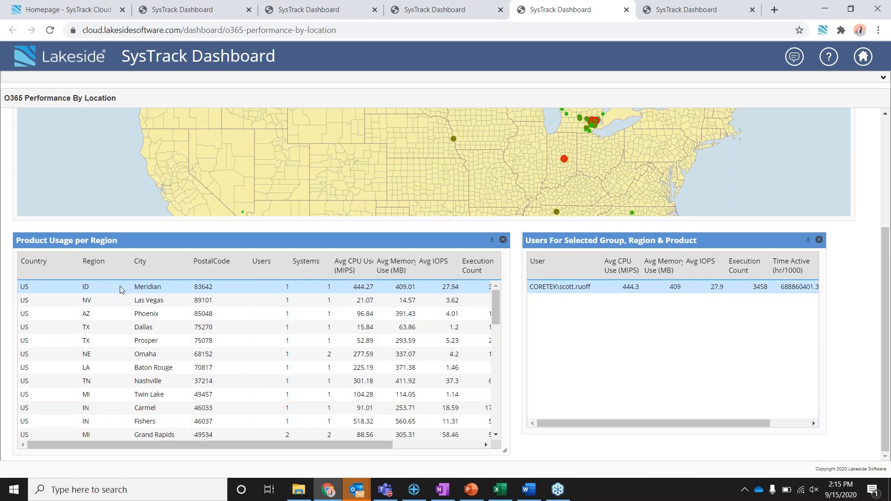
{"action": "mouse_move", "coordinate": [552, 322]}
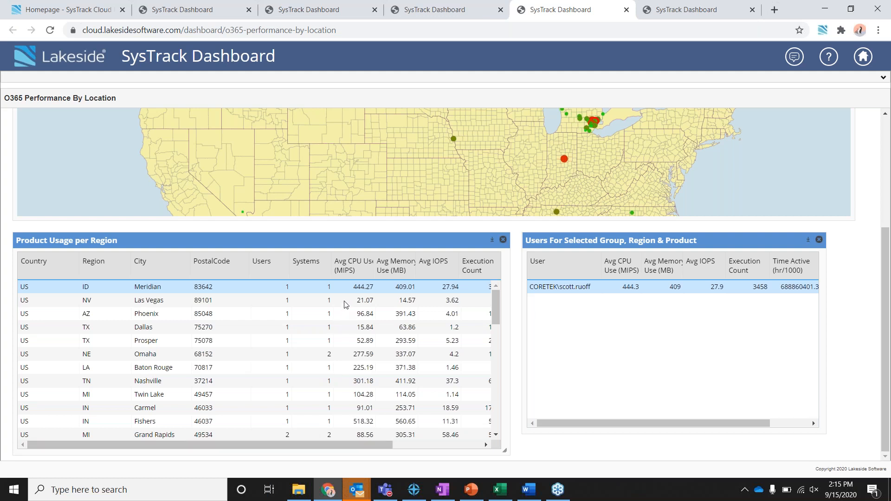
{"action": "mouse_move", "coordinate": [328, 441]}
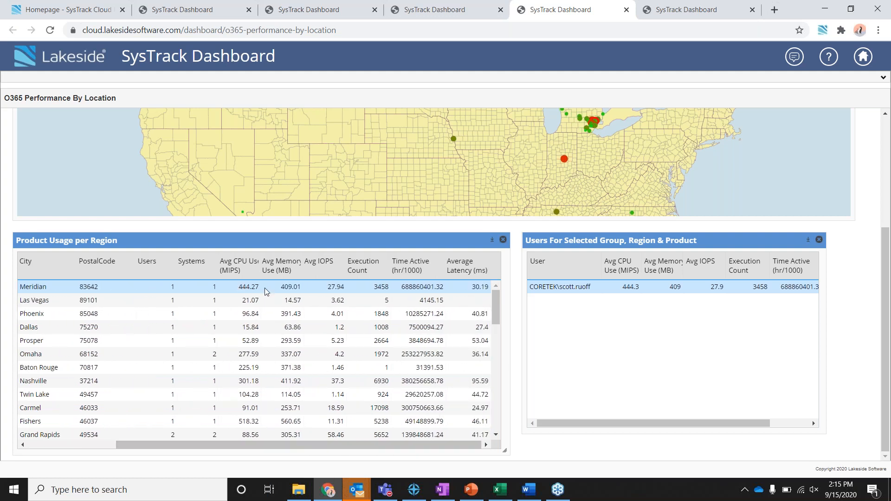
{"action": "mouse_move", "coordinate": [278, 276]}
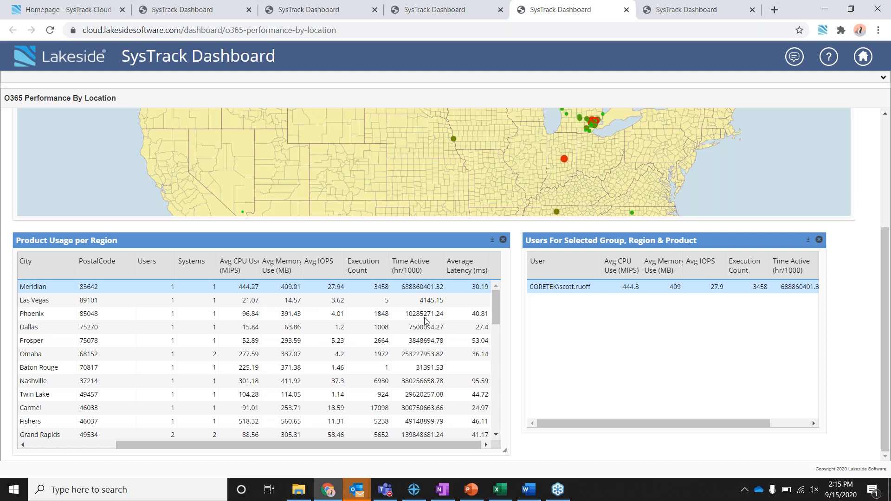
{"action": "mouse_move", "coordinate": [418, 278]}
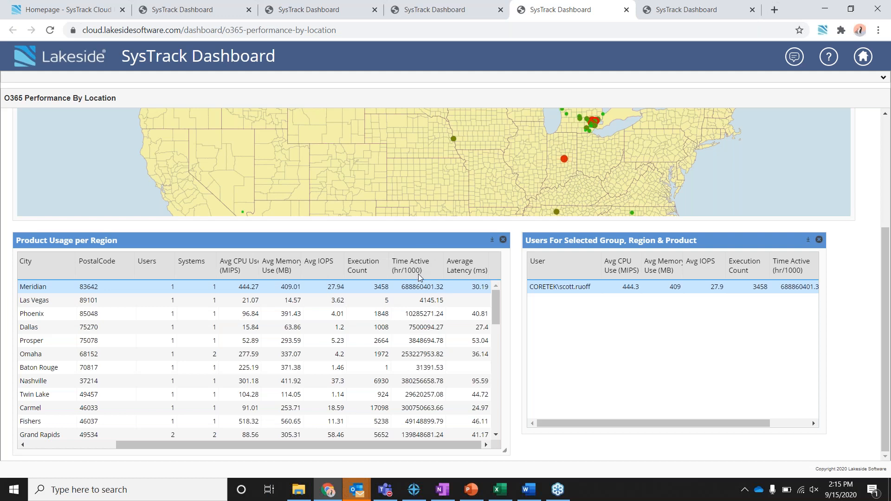
{"action": "mouse_move", "coordinate": [484, 285]}
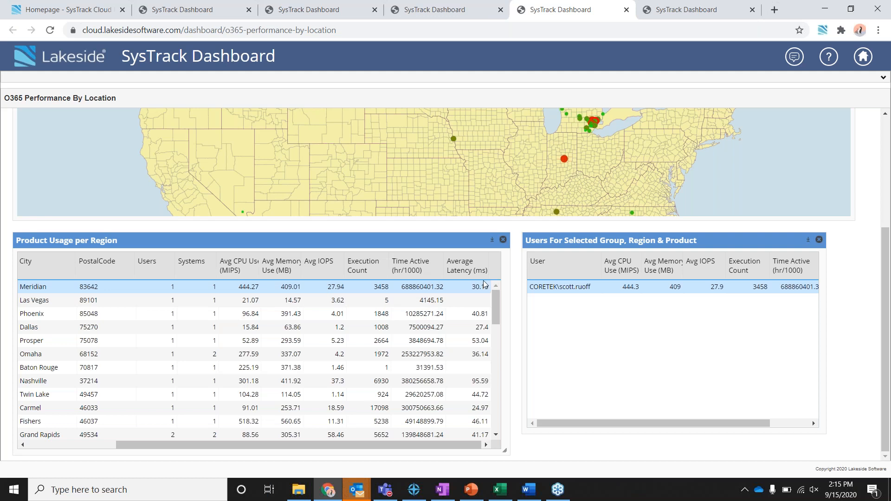
{"action": "mouse_move", "coordinate": [613, 279]}
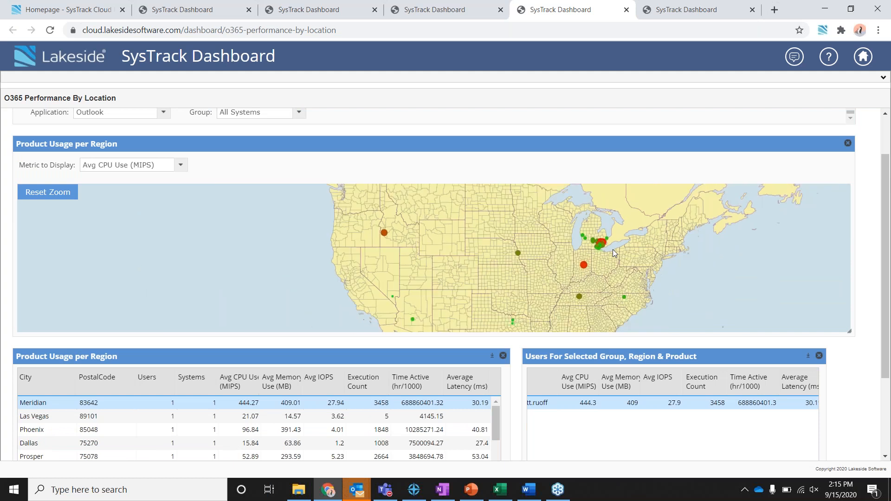
{"action": "mouse_move", "coordinate": [574, 237]}
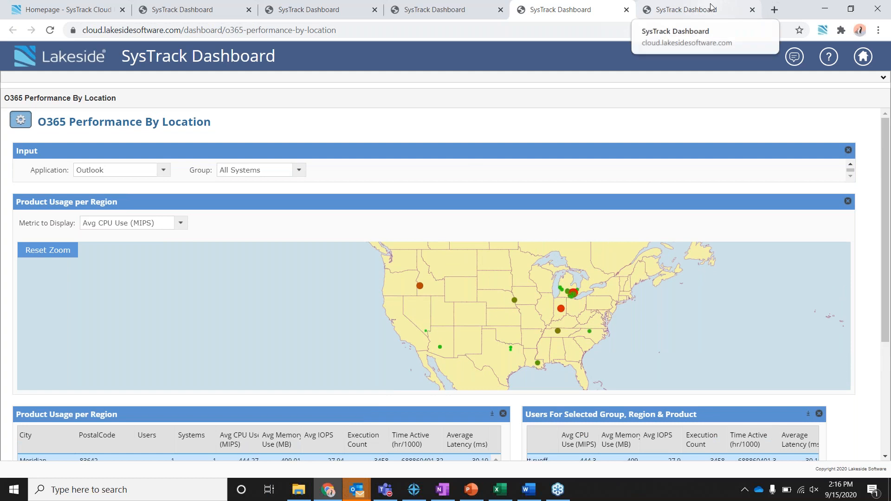
Switch to the O365 Drilldown dashboard for a single user.
{"action": "left_click", "coordinate": [688, 10]}
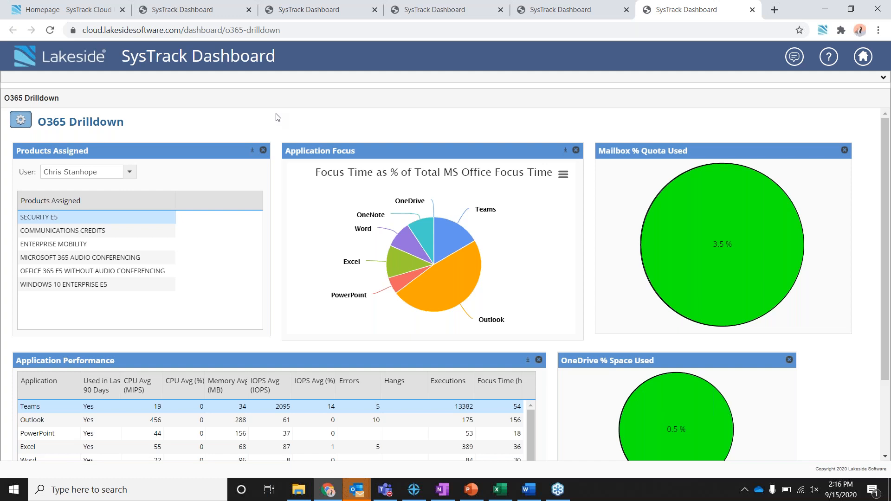
{"action": "mouse_move", "coordinate": [264, 114]}
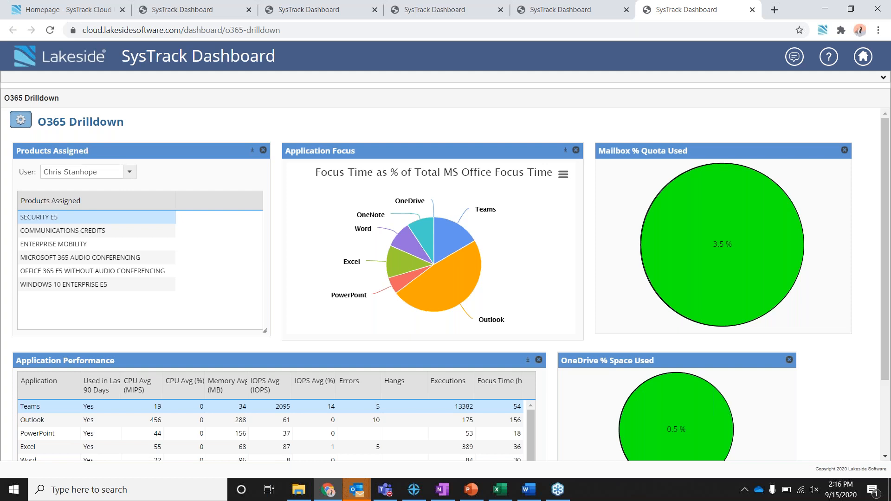
{"action": "mouse_move", "coordinate": [59, 262]}
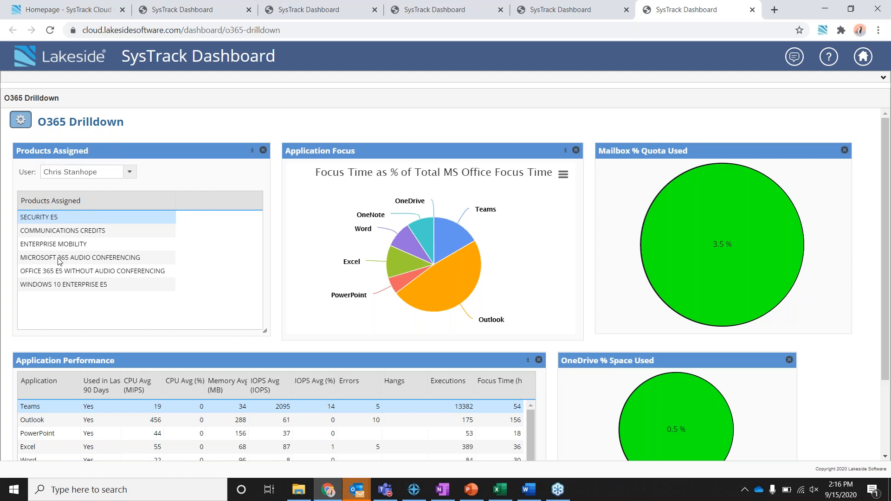
{"action": "mouse_move", "coordinate": [83, 327]}
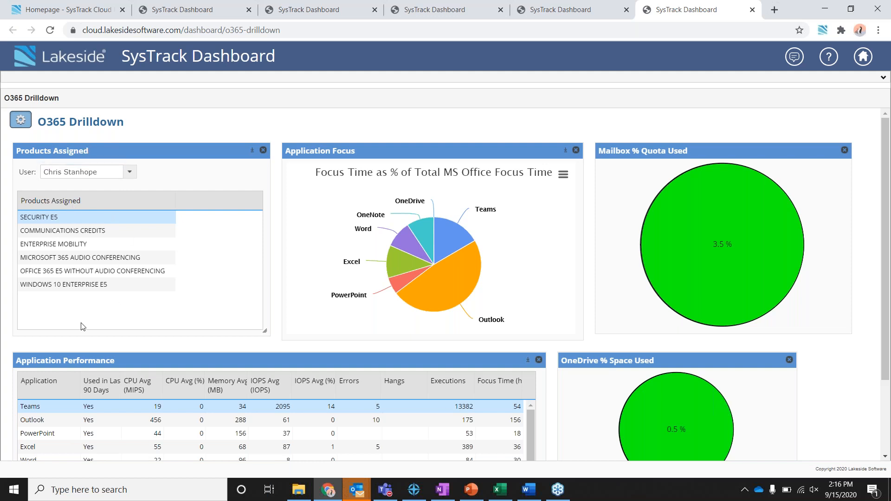
{"action": "mouse_move", "coordinate": [449, 222]}
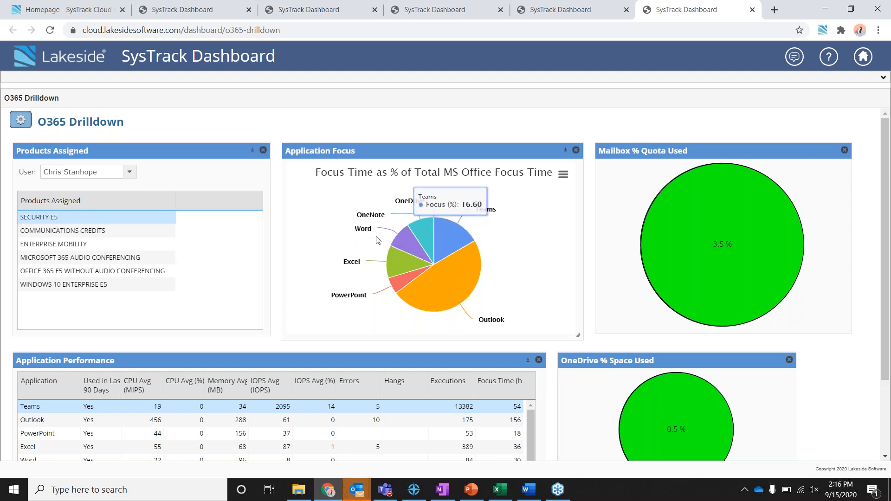
{"action": "mouse_move", "coordinate": [357, 248]}
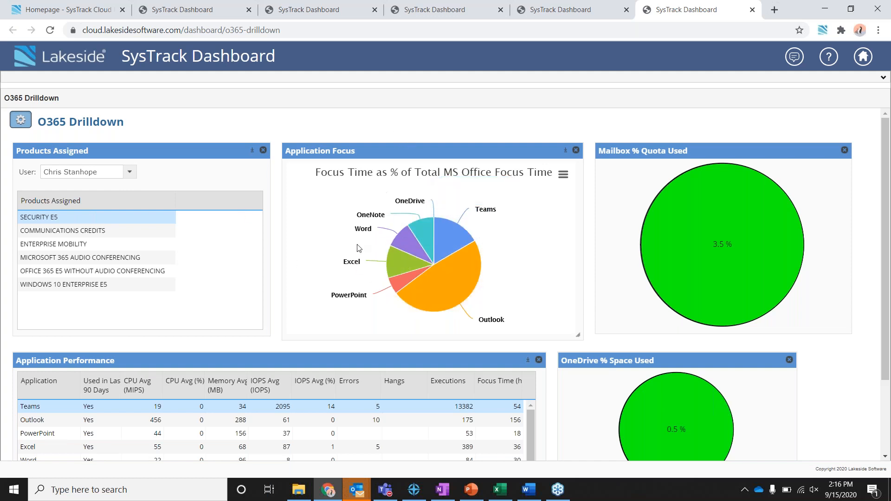
{"action": "mouse_move", "coordinate": [450, 282]}
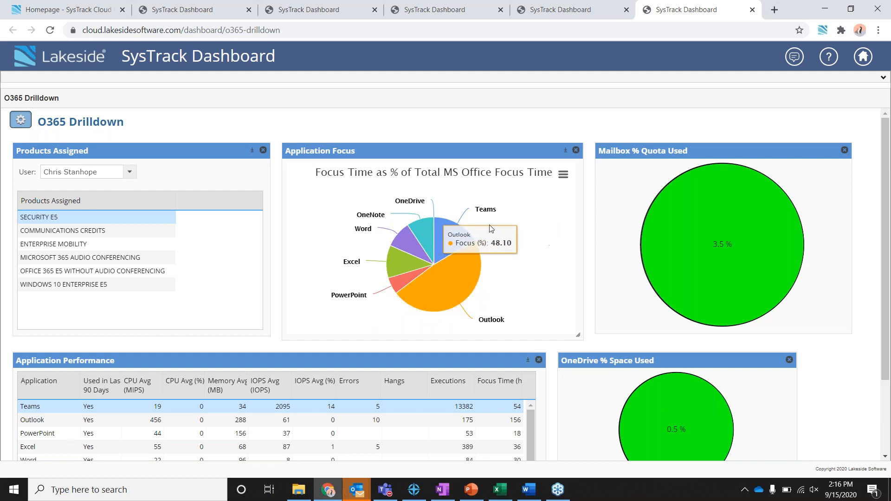
{"action": "mouse_move", "coordinate": [451, 236]}
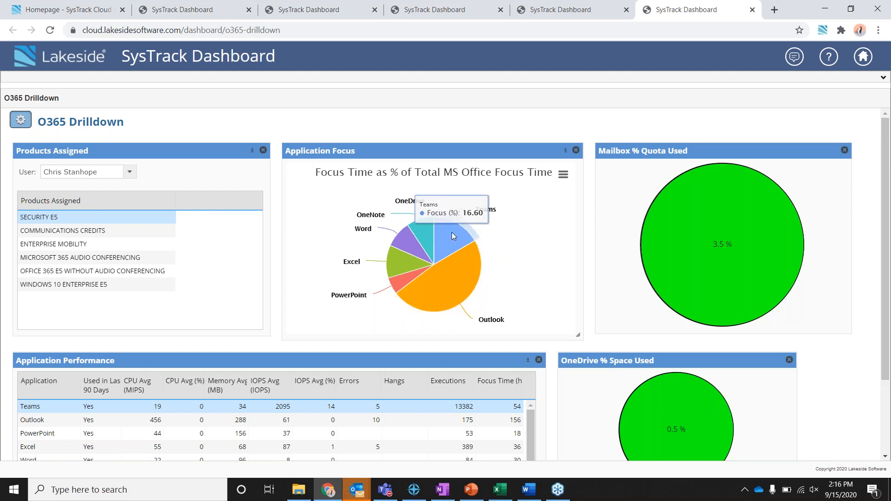
{"action": "mouse_move", "coordinate": [592, 186]}
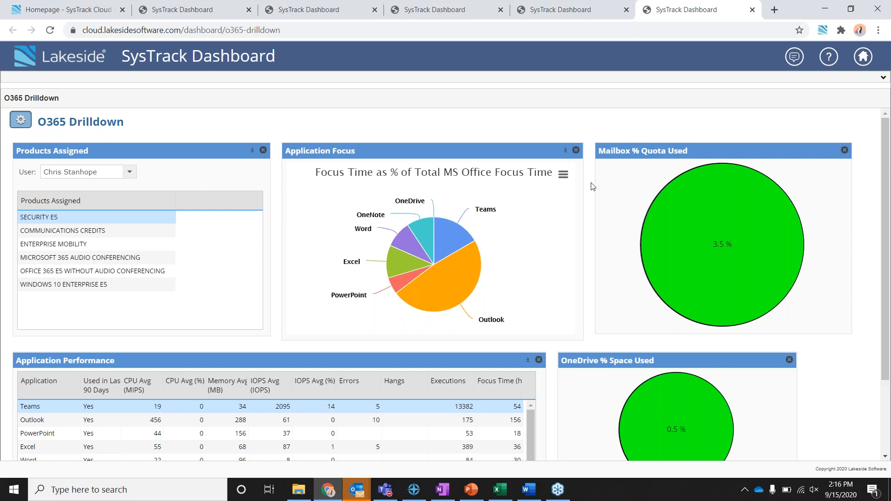
{"action": "mouse_move", "coordinate": [715, 234]}
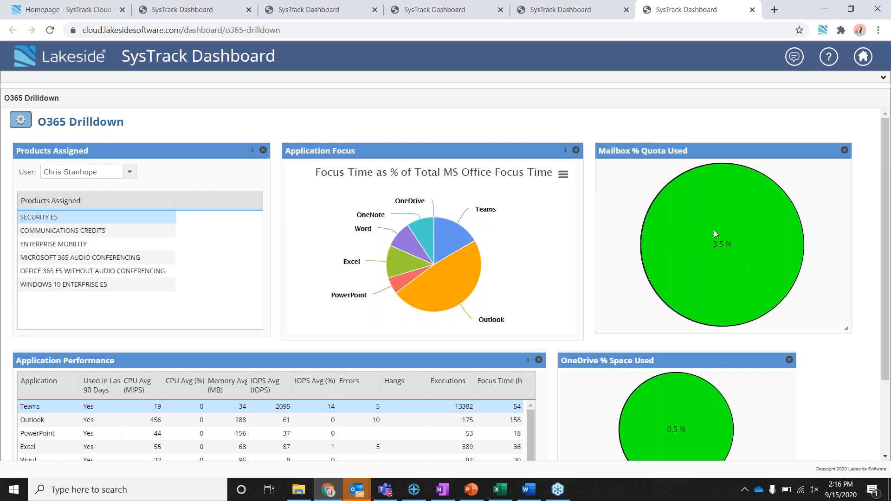
{"action": "mouse_move", "coordinate": [760, 259]}
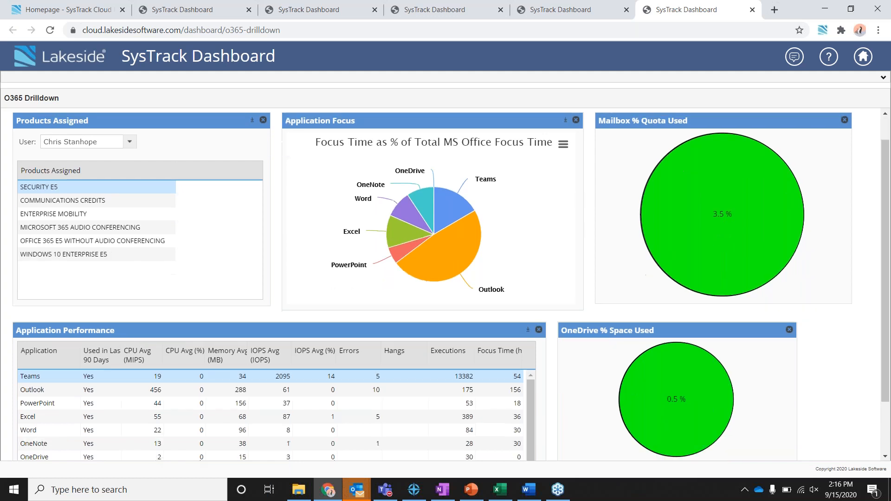
Scroll through Application Performance, return to PowerPoint and present the current slide full screen.
{"action": "scroll", "scroll_direction": "down", "scroll_amount": 3}
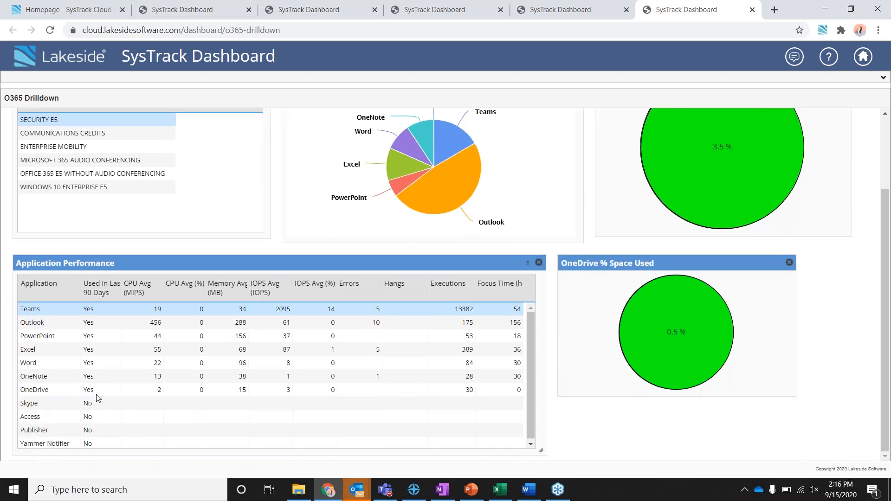
{"action": "mouse_move", "coordinate": [224, 327]}
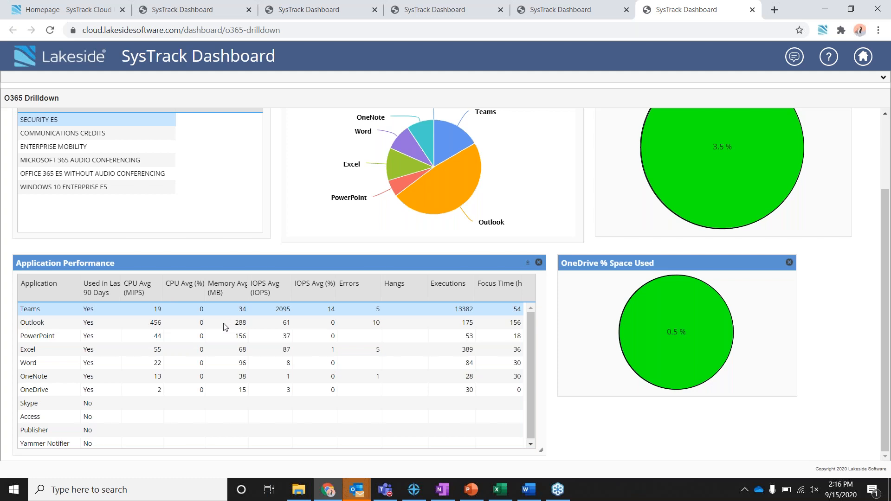
{"action": "mouse_move", "coordinate": [301, 355]}
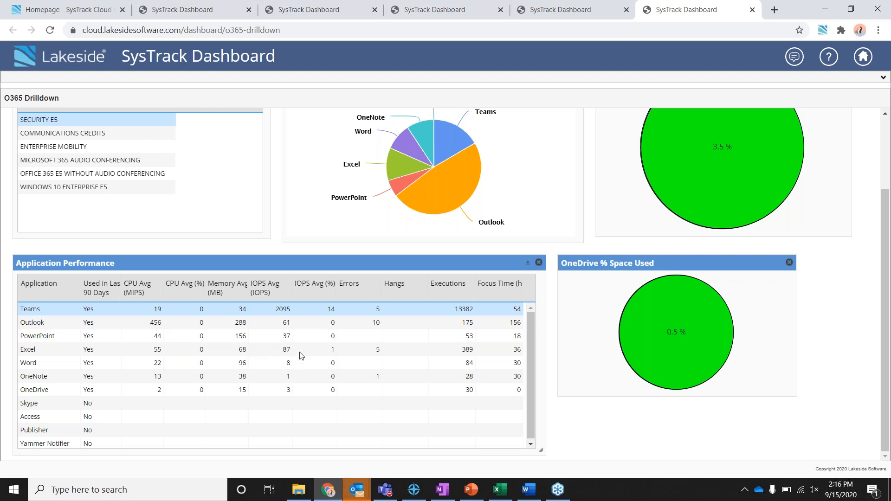
{"action": "mouse_move", "coordinate": [116, 337]}
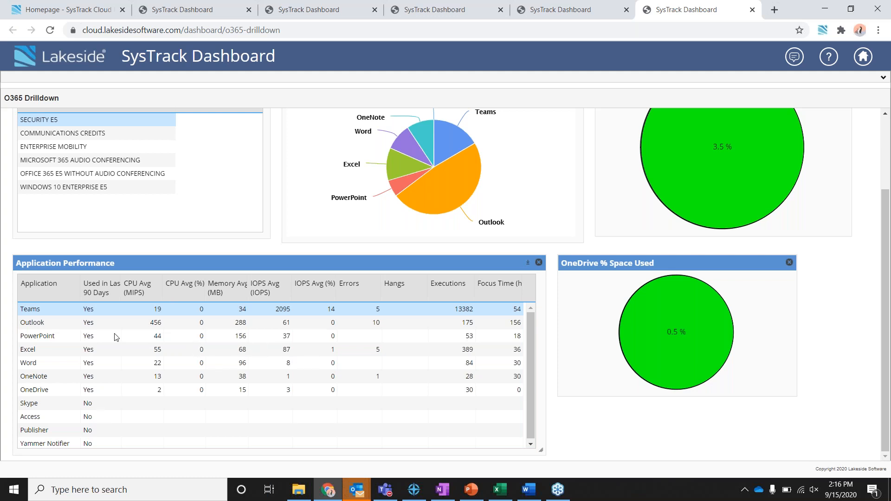
{"action": "mouse_move", "coordinate": [353, 315]}
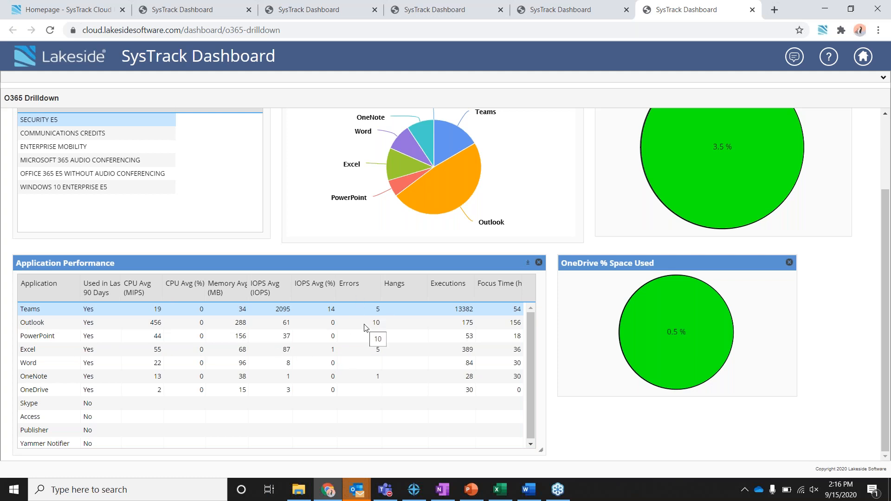
{"action": "mouse_move", "coordinate": [352, 313]}
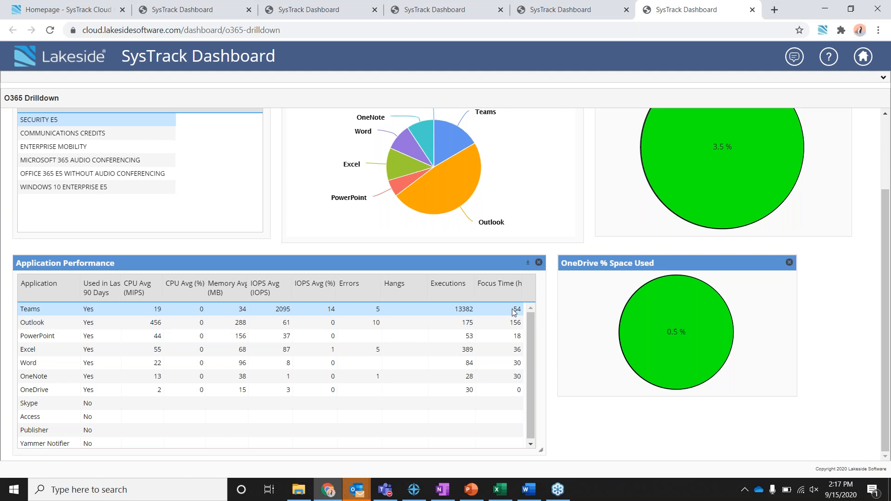
{"action": "mouse_move", "coordinate": [675, 342]}
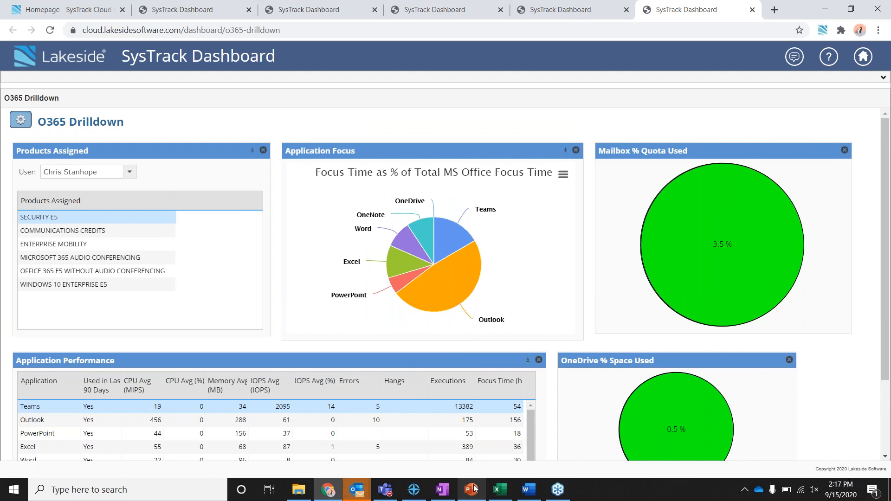
{"action": "left_click", "coordinate": [469, 489]}
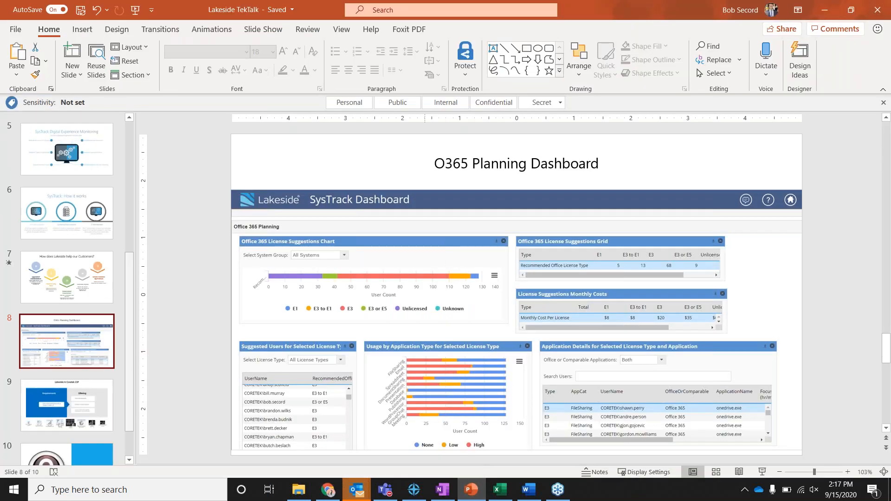
{"action": "mouse_move", "coordinate": [760, 471]}
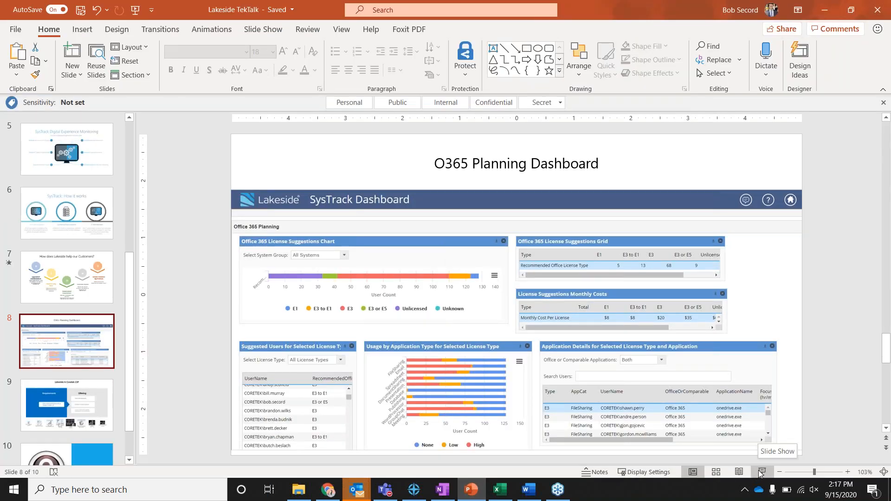
{"action": "left_click", "coordinate": [760, 471]}
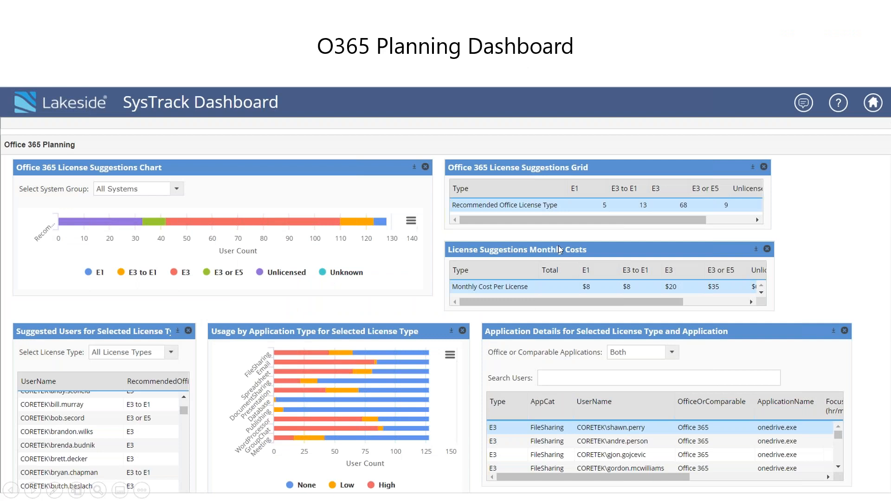